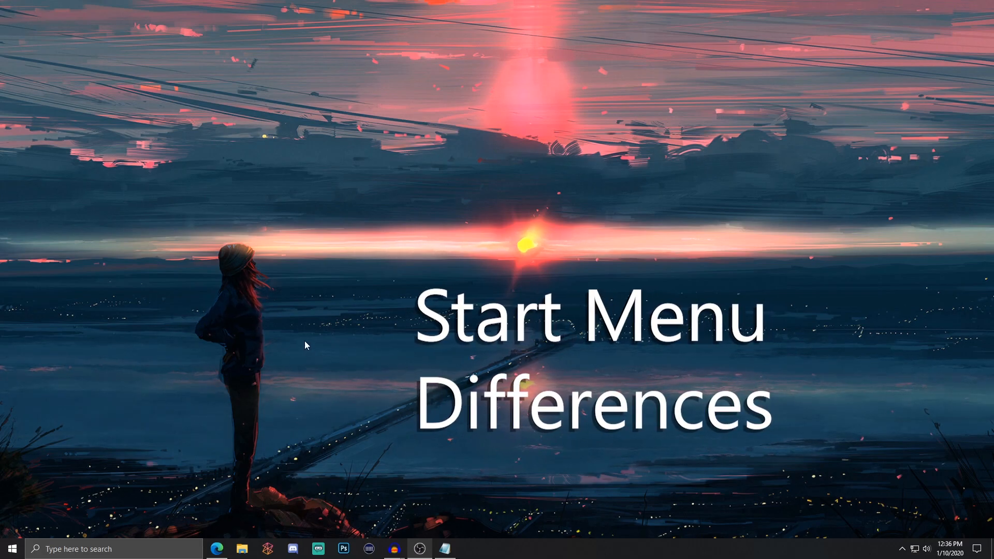
{"action": "mouse_move", "coordinate": [17, 522]}
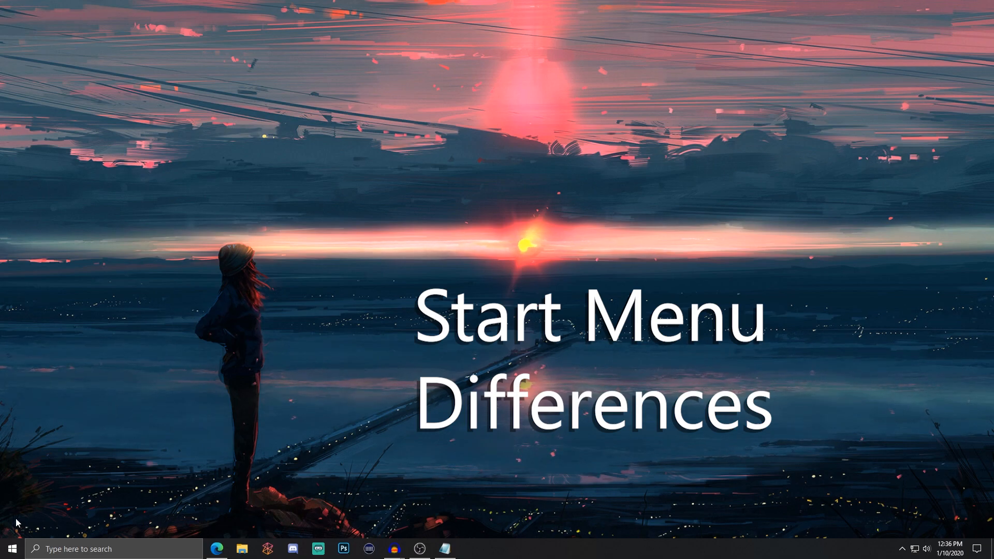
{"action": "mouse_move", "coordinate": [143, 442]}
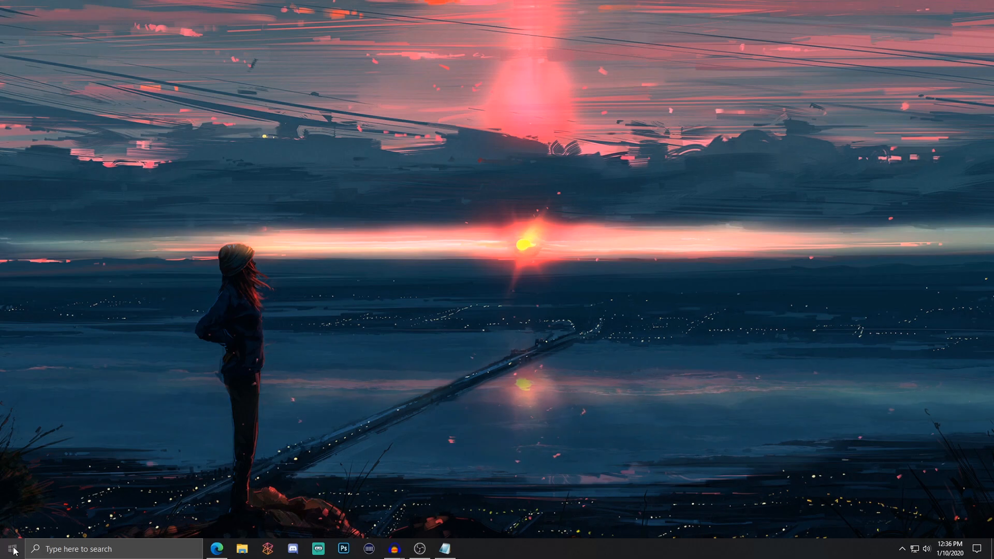
Step: Pin Access from the Start app list as a tile, then bring up the tile's options
{"action": "left_click", "coordinate": [11, 548]}
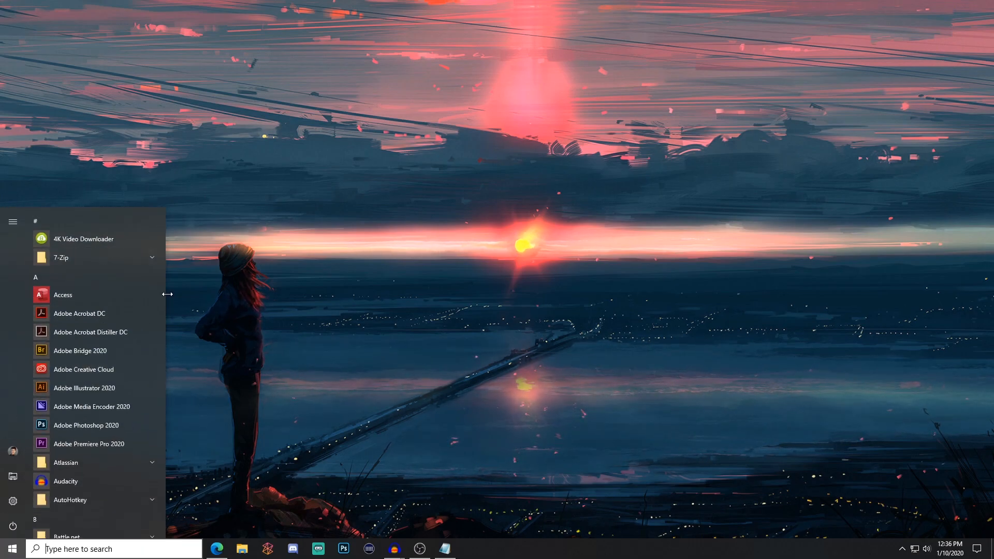
{"action": "right_click", "coordinate": [63, 295]}
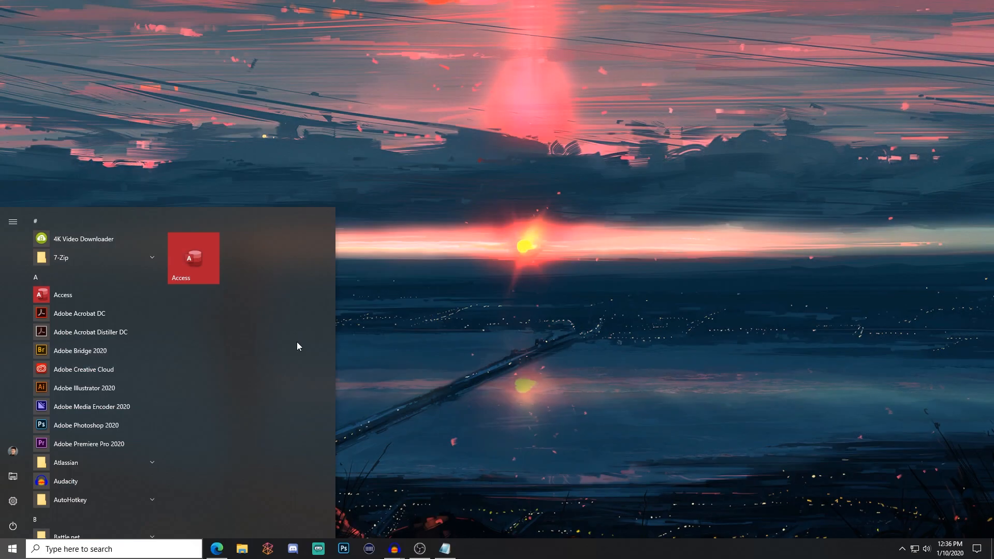
{"action": "mouse_move", "coordinate": [215, 261]}
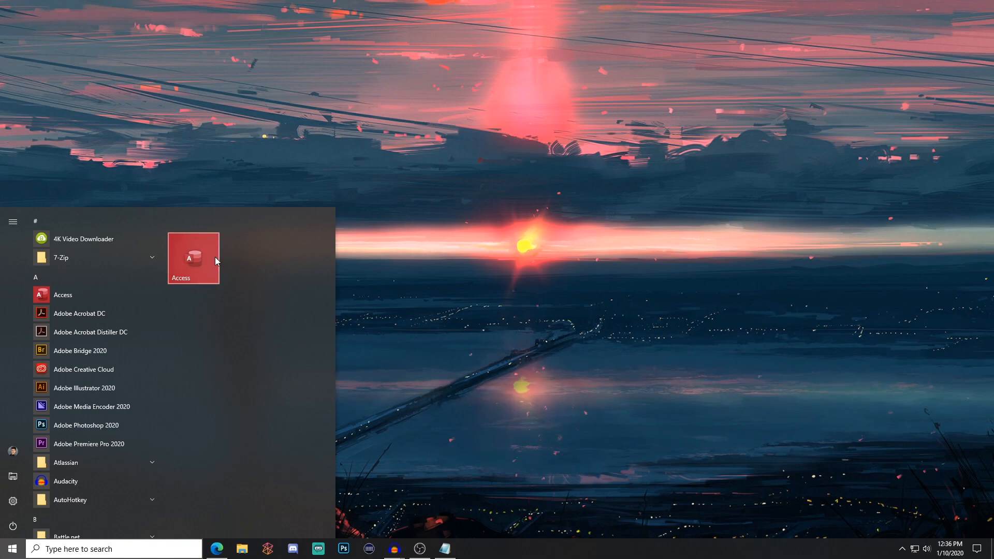
{"action": "right_click", "coordinate": [193, 258]}
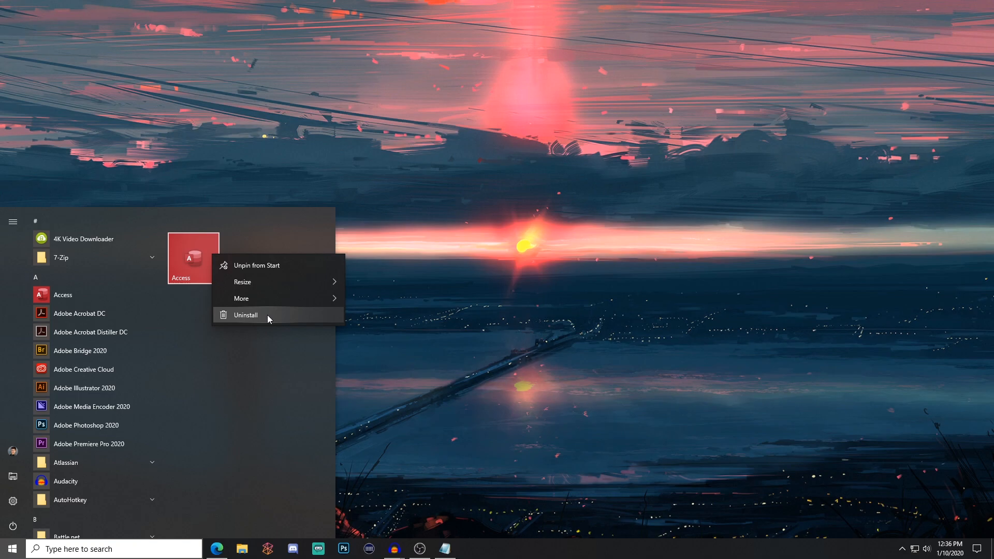
{"action": "mouse_move", "coordinate": [276, 370]}
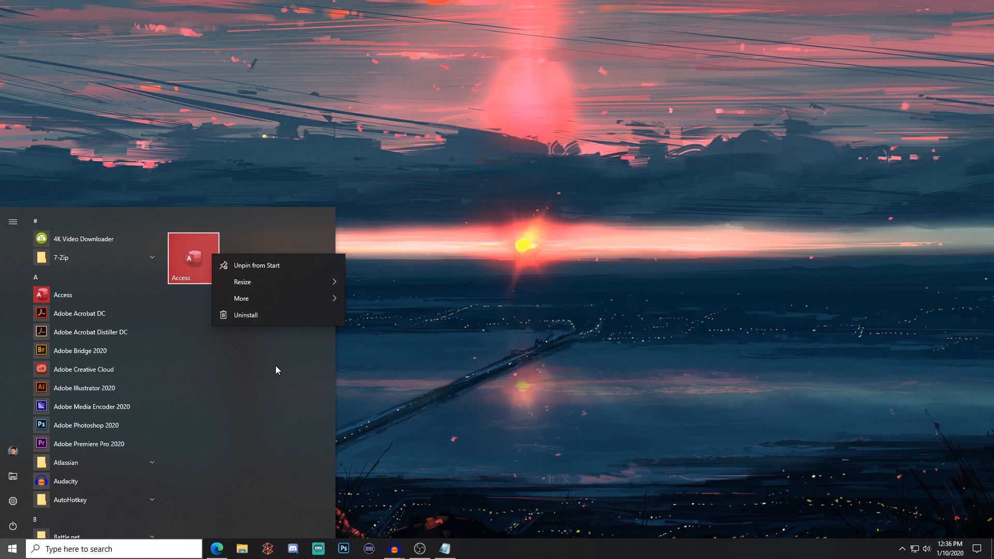
Step: Unpin the Access tile and shrink Start to just the scrollable alphabetical app list
{"action": "left_click", "coordinate": [258, 269]}
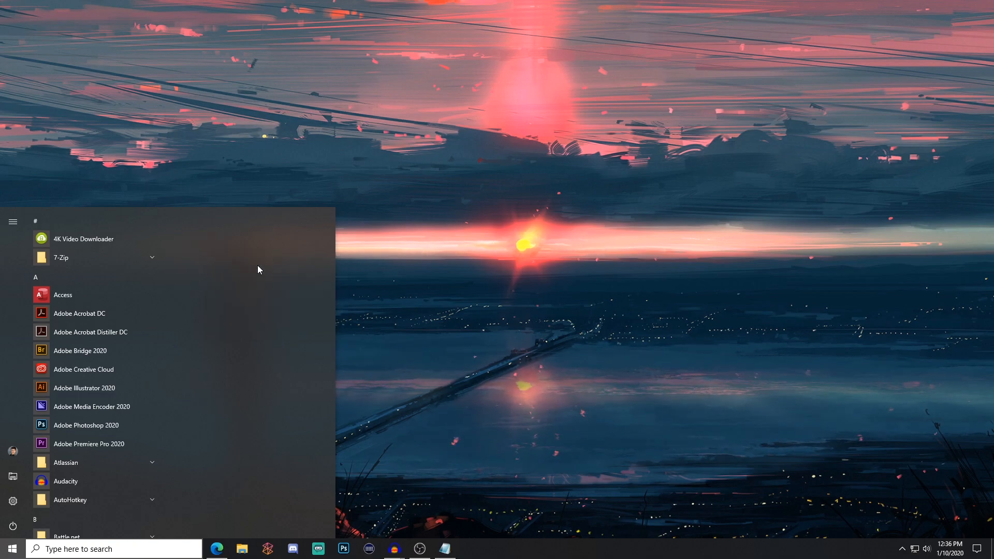
{"action": "mouse_move", "coordinate": [253, 245]}
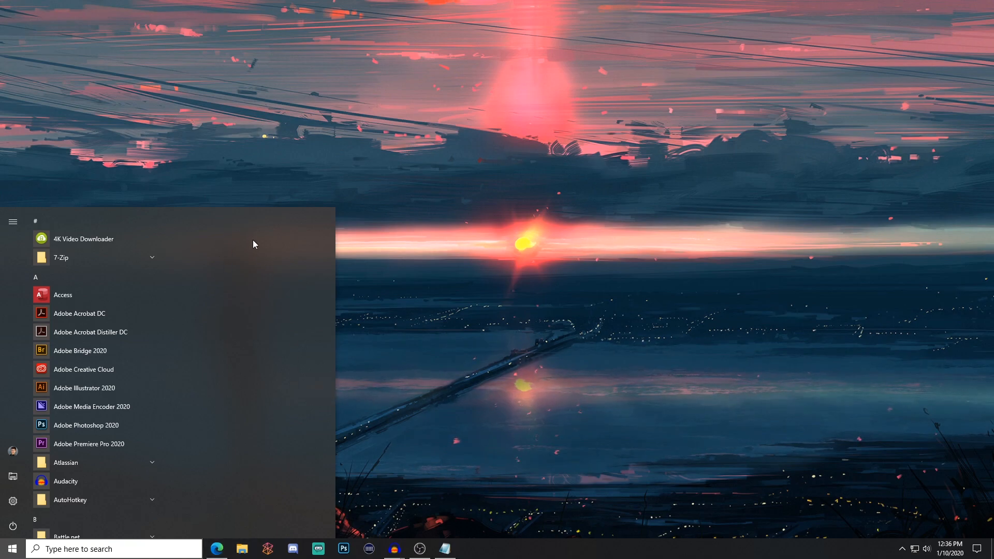
{"action": "mouse_move", "coordinate": [350, 310]}
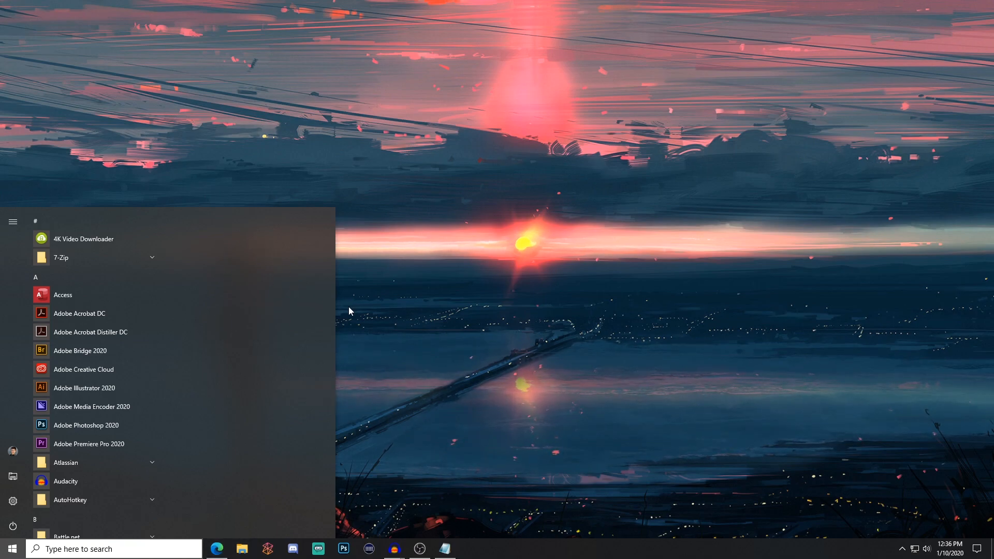
{"action": "left_click_drag", "start_coordinate": [326, 309], "coordinate": [285, 309]}
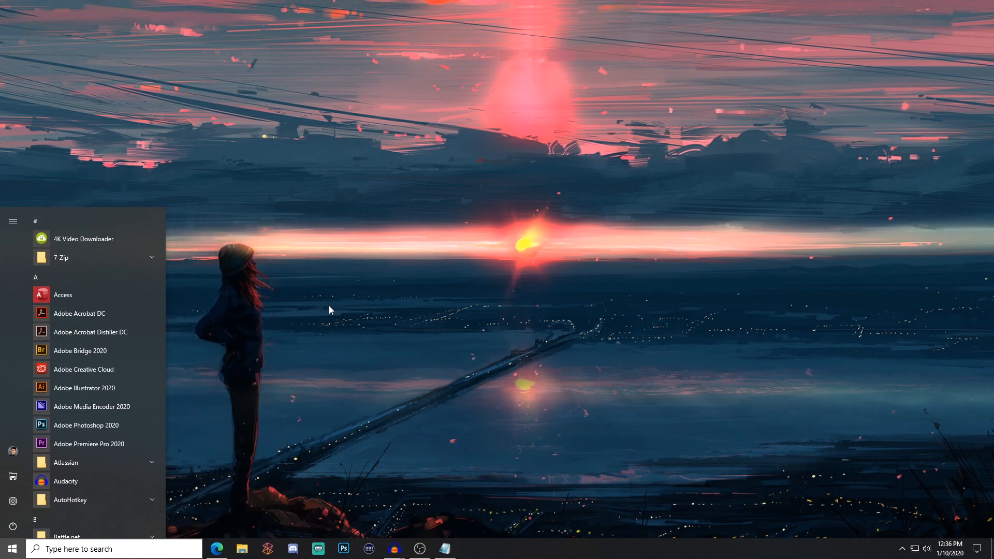
{"action": "mouse_move", "coordinate": [328, 335]}
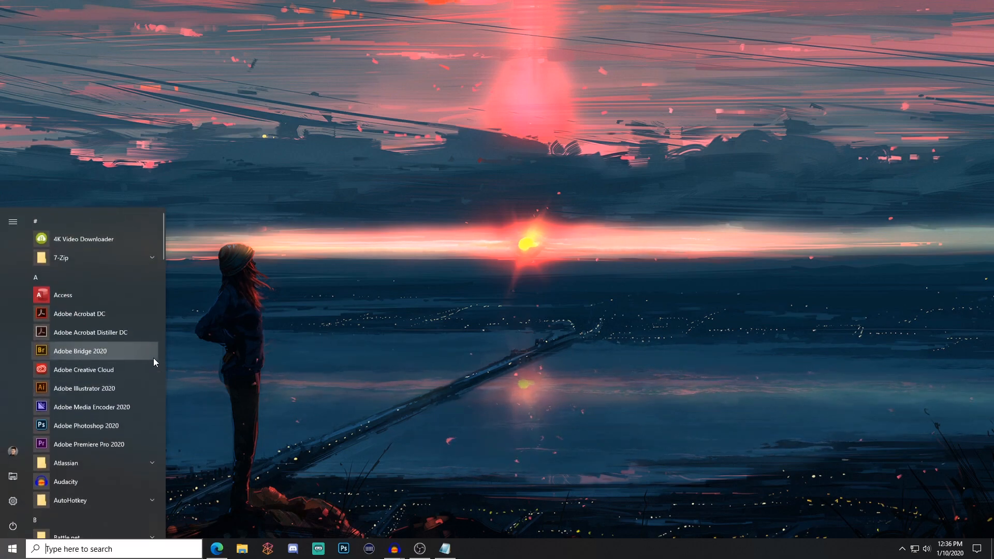
{"action": "scroll", "scroll_direction": "down", "scroll_amount": 3}
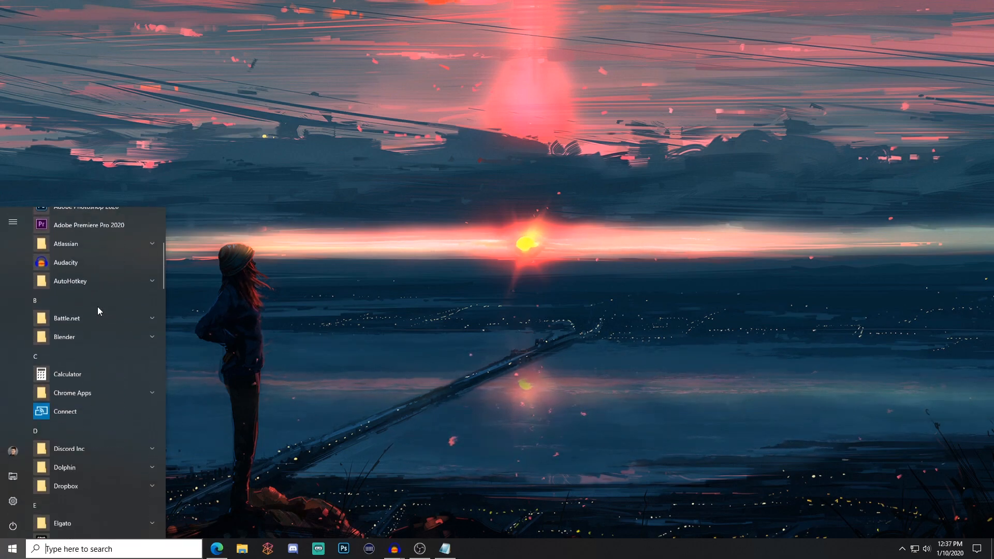
{"action": "scroll", "scroll_direction": "down", "scroll_amount": 3}
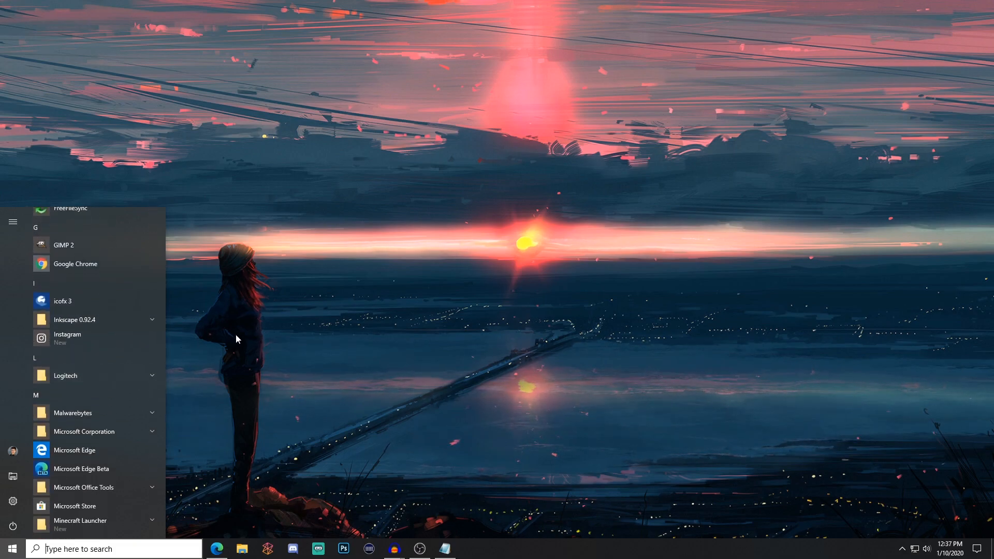
{"action": "mouse_move", "coordinate": [248, 338]}
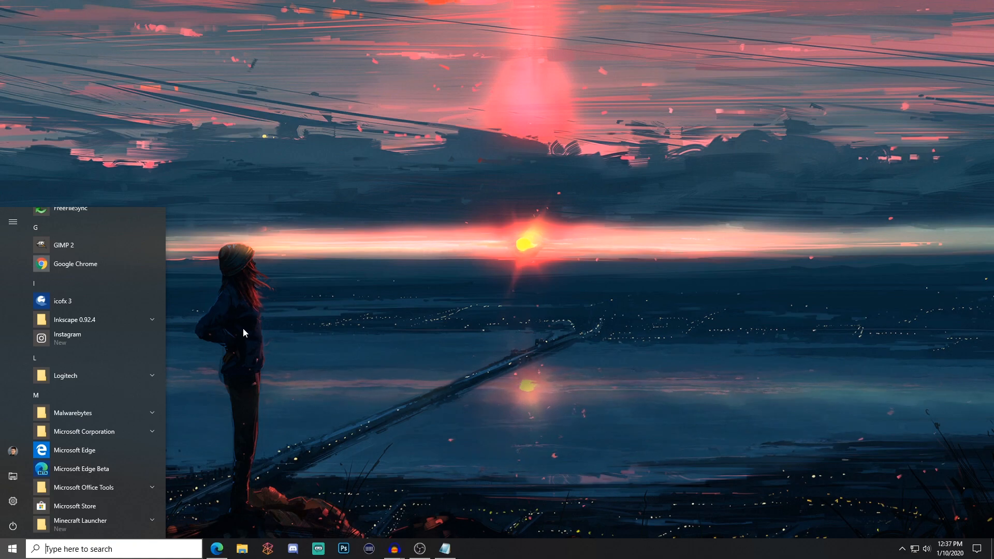
Step: Try the taskbar search icon's flyout, then set taskbar Search to Hidden
{"action": "left_click", "coordinate": [12, 549]}
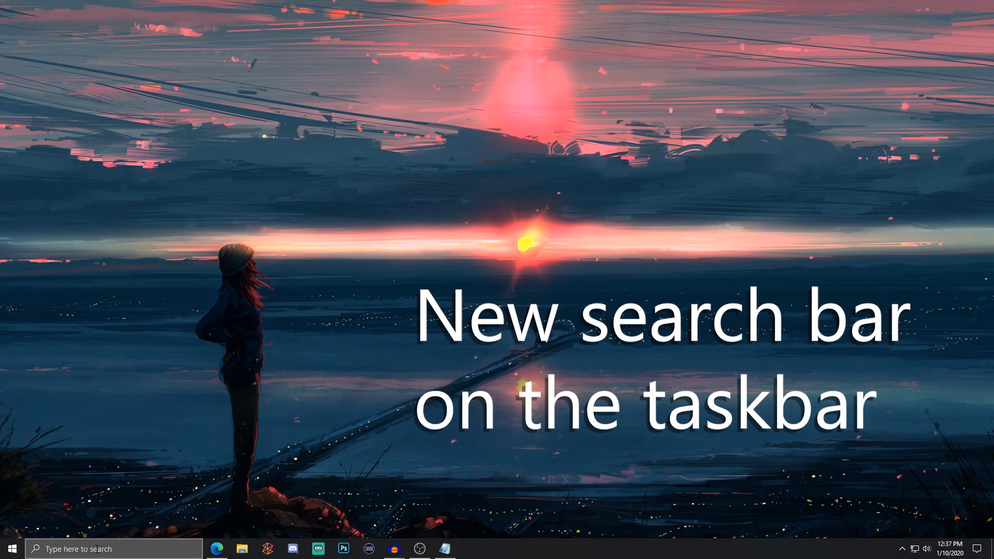
{"action": "mouse_move", "coordinate": [216, 439]}
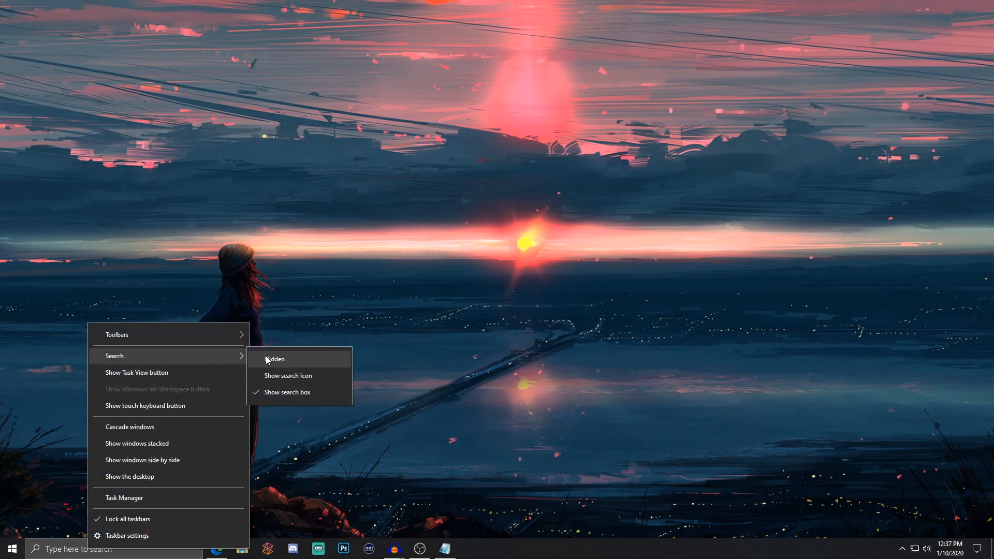
{"action": "mouse_move", "coordinate": [292, 375]}
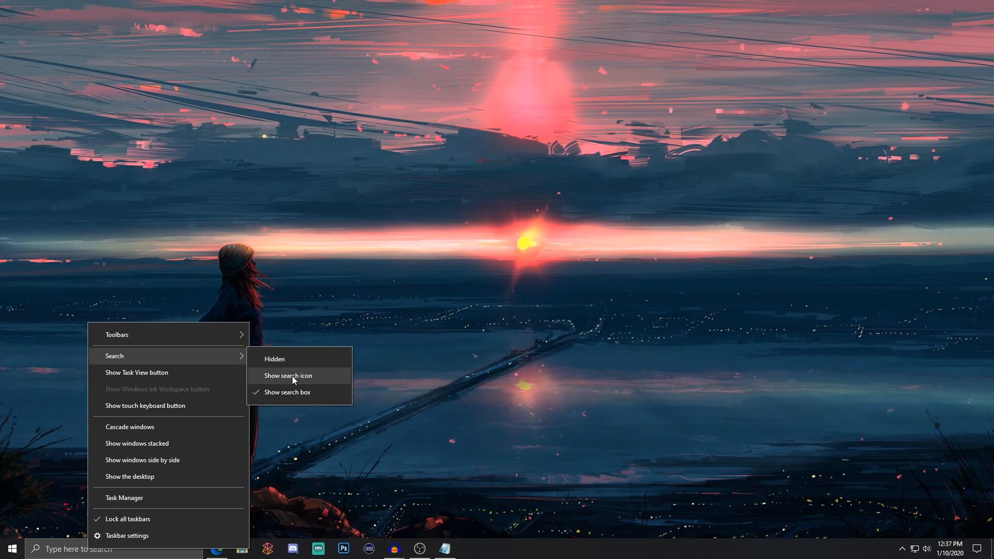
{"action": "mouse_move", "coordinate": [274, 358]}
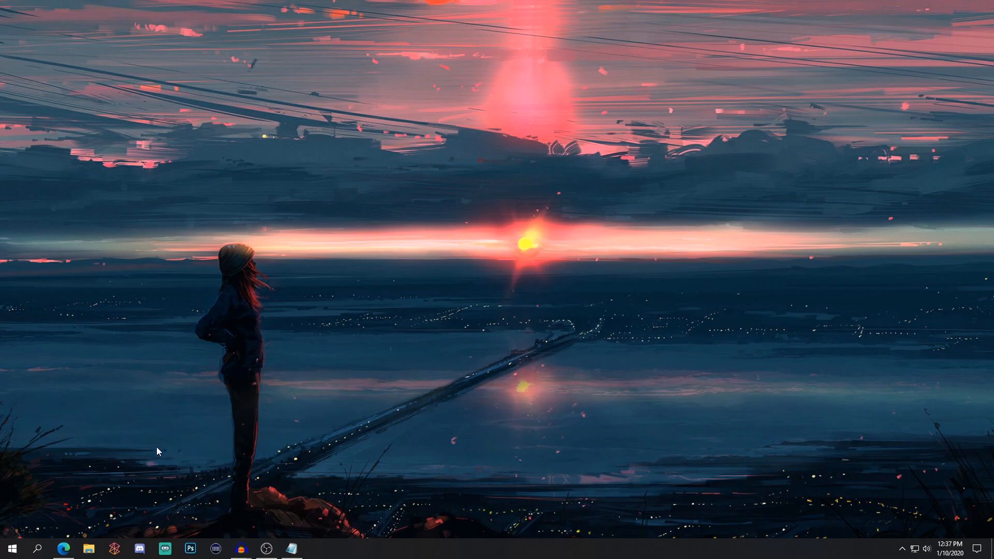
{"action": "left_click", "coordinate": [37, 549]}
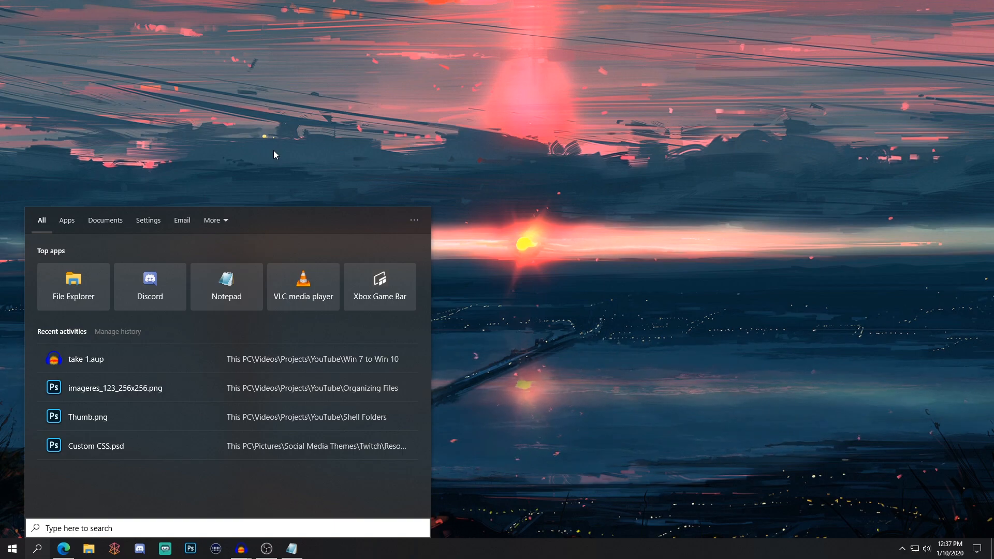
{"action": "mouse_move", "coordinate": [457, 278]}
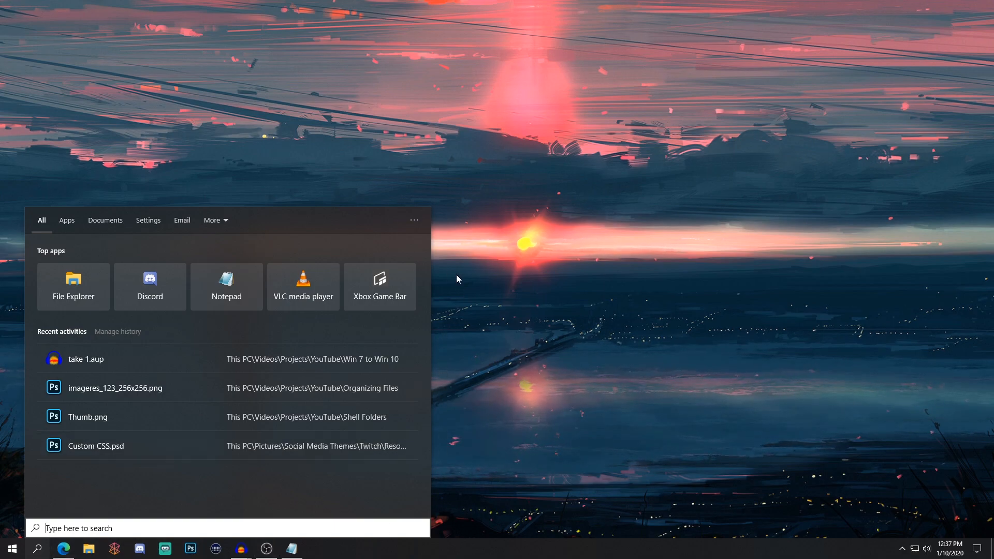
{"action": "left_click", "coordinate": [12, 548]}
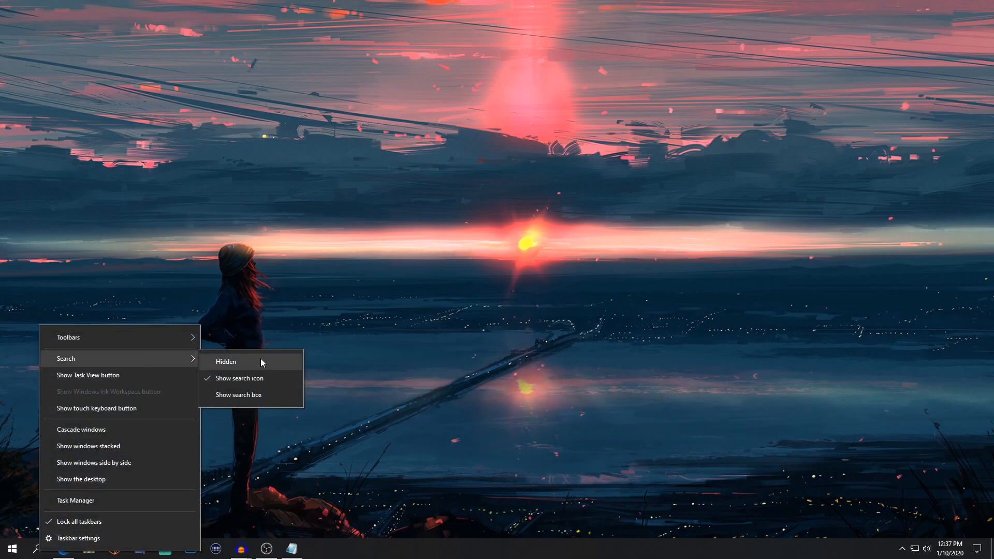
{"action": "left_click", "coordinate": [226, 361]}
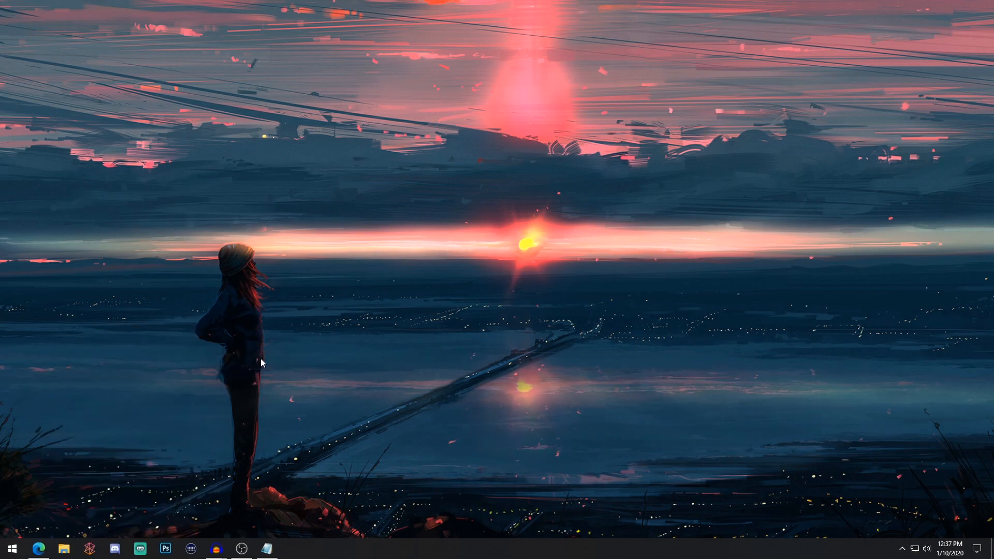
{"action": "mouse_move", "coordinate": [444, 390]}
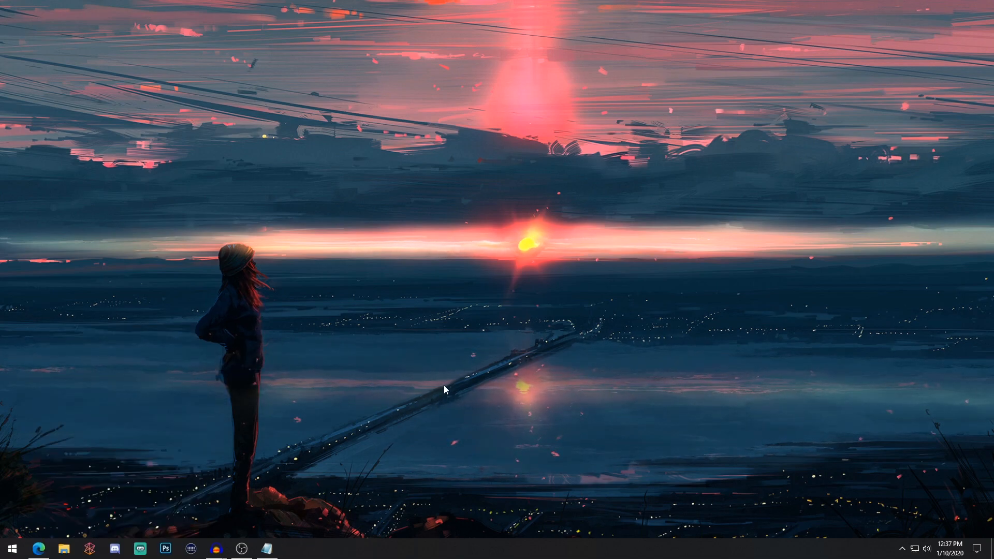
{"action": "mouse_move", "coordinate": [488, 367]}
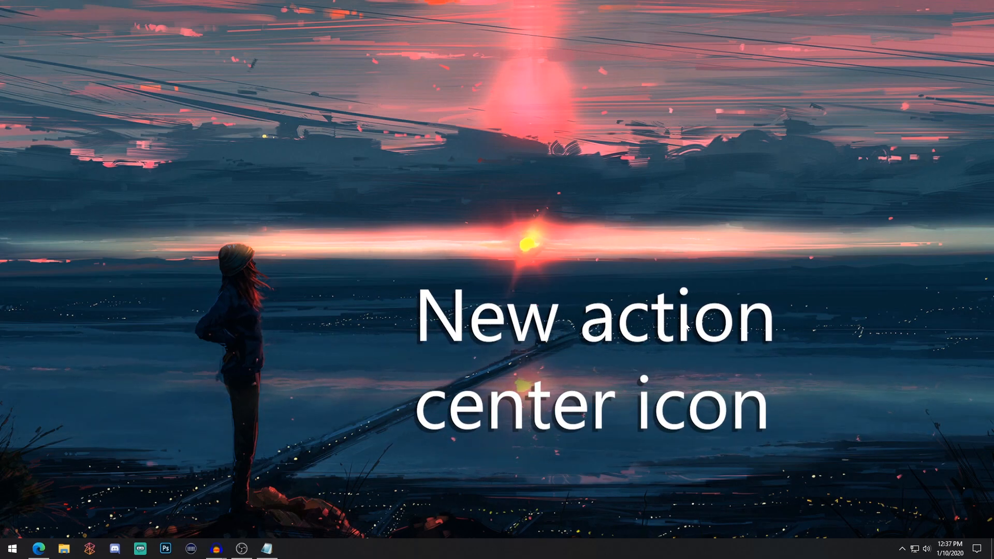
{"action": "mouse_move", "coordinate": [973, 520]}
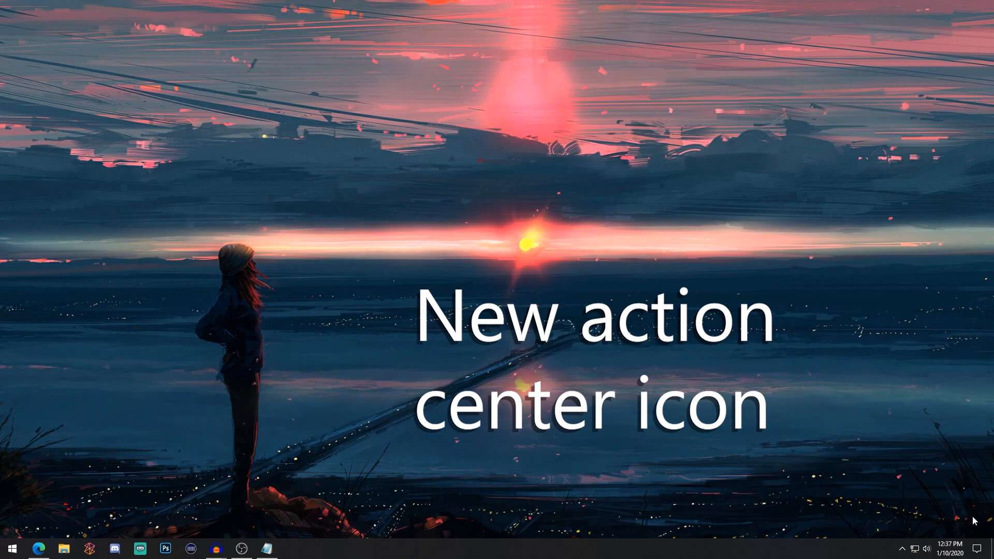
{"action": "left_click", "coordinate": [978, 548]}
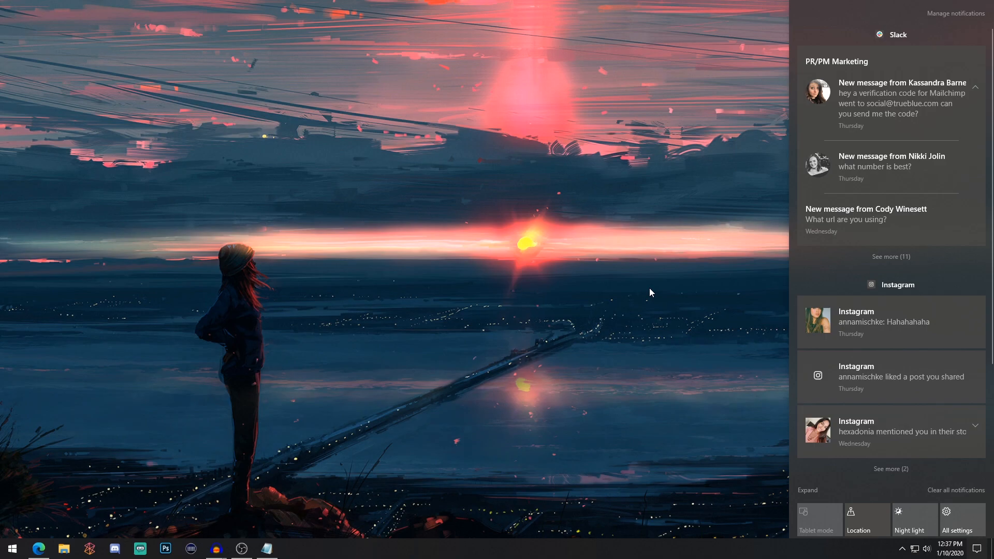
{"action": "mouse_move", "coordinate": [726, 141]}
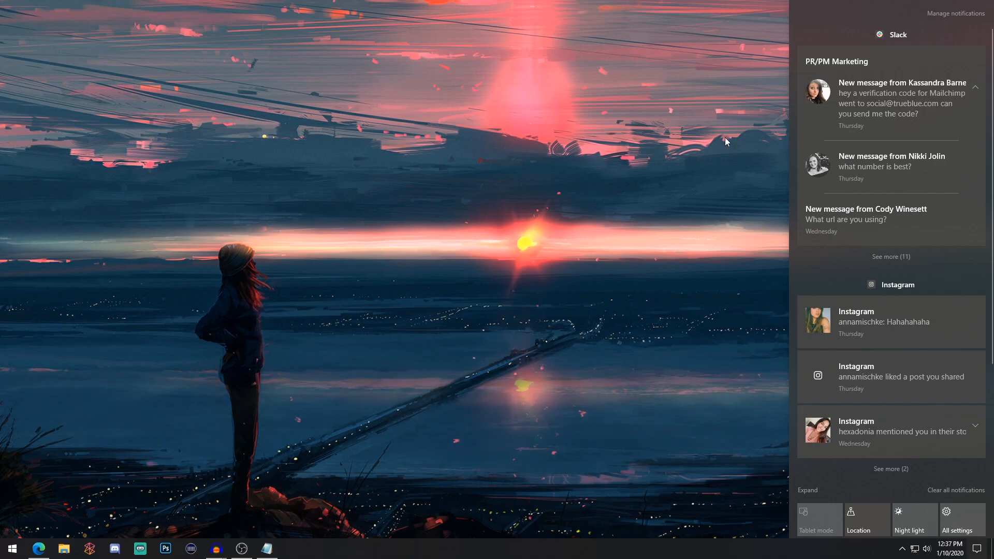
{"action": "mouse_move", "coordinate": [673, 357]}
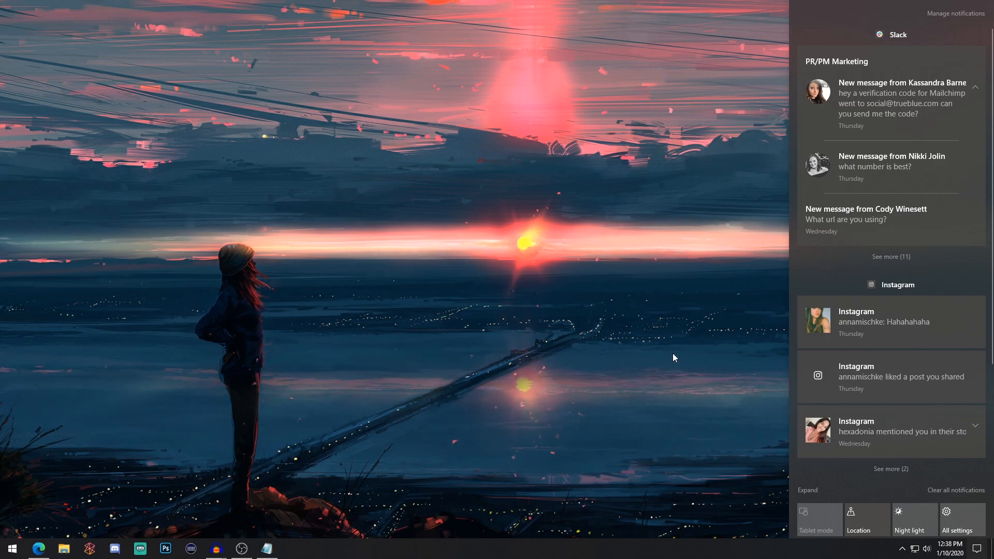
{"action": "mouse_move", "coordinate": [671, 344]}
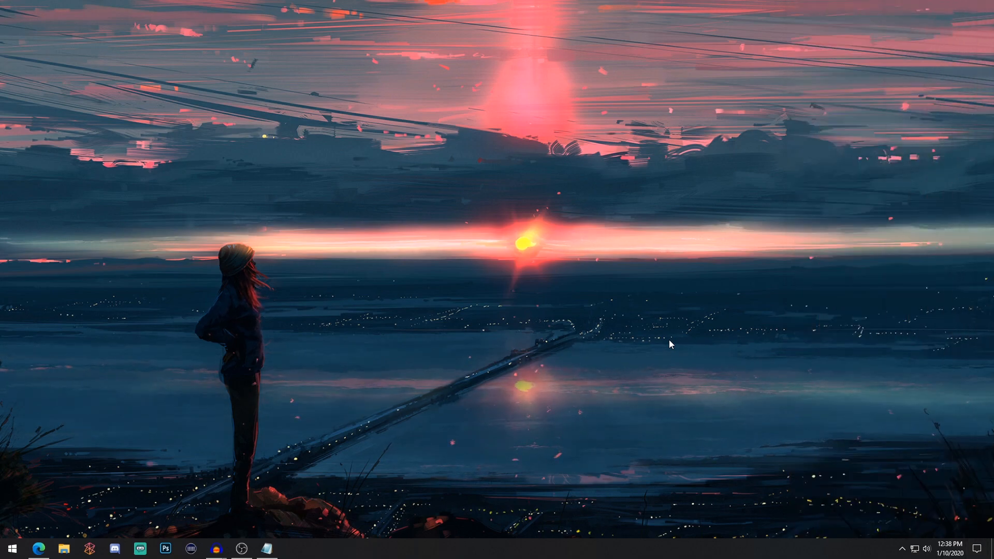
{"action": "mouse_move", "coordinate": [964, 508]}
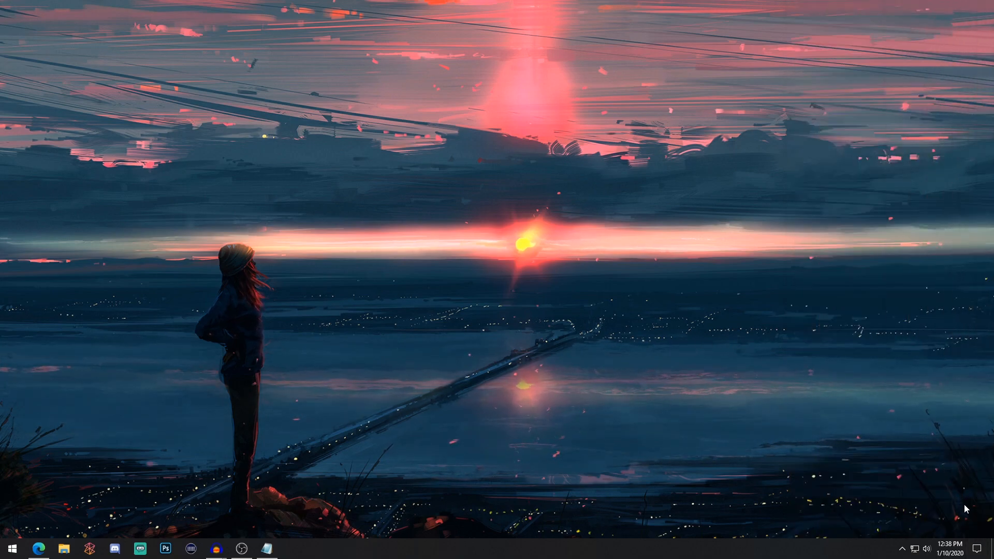
{"action": "right_click", "coordinate": [924, 548]}
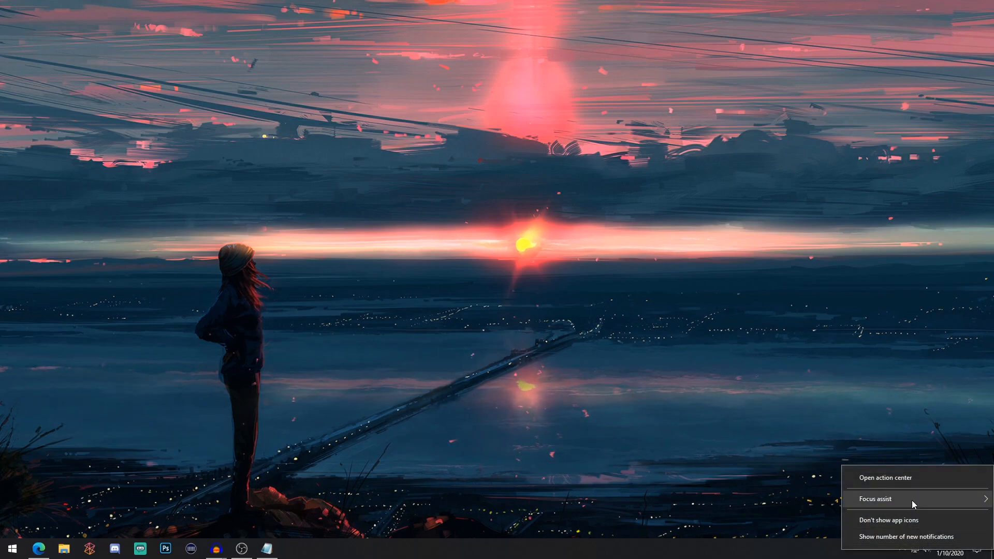
{"action": "left_click", "coordinate": [875, 499]}
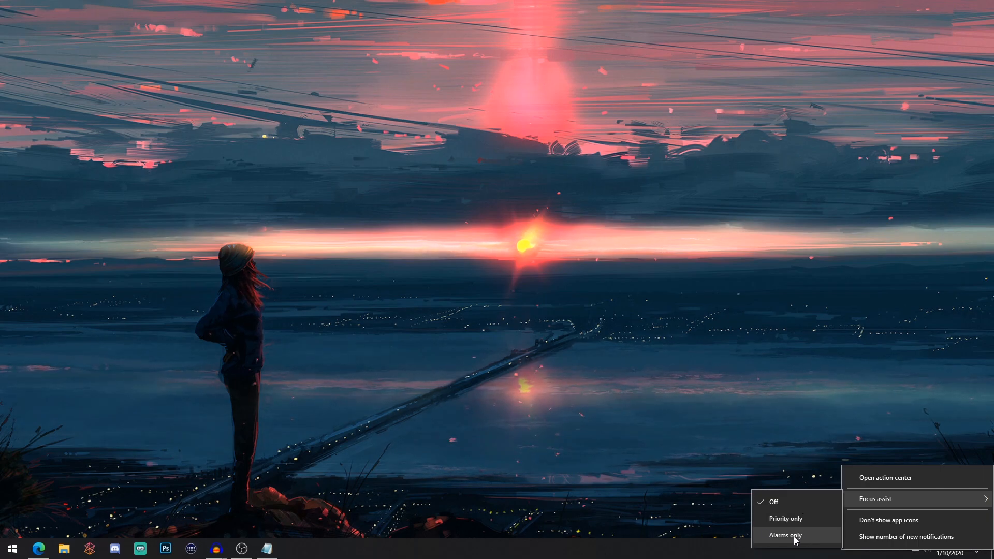
{"action": "mouse_move", "coordinate": [791, 540]}
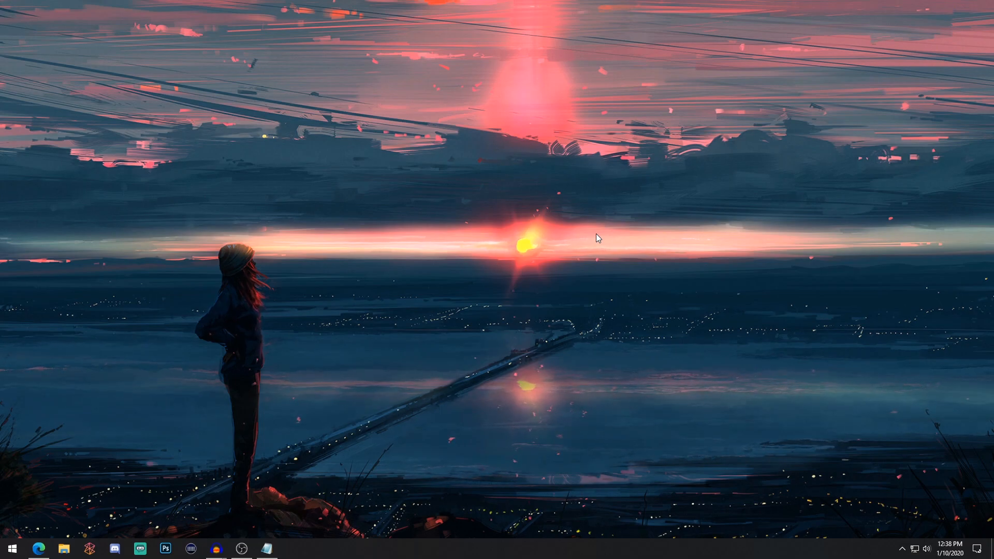
{"action": "mouse_move", "coordinate": [774, 360]}
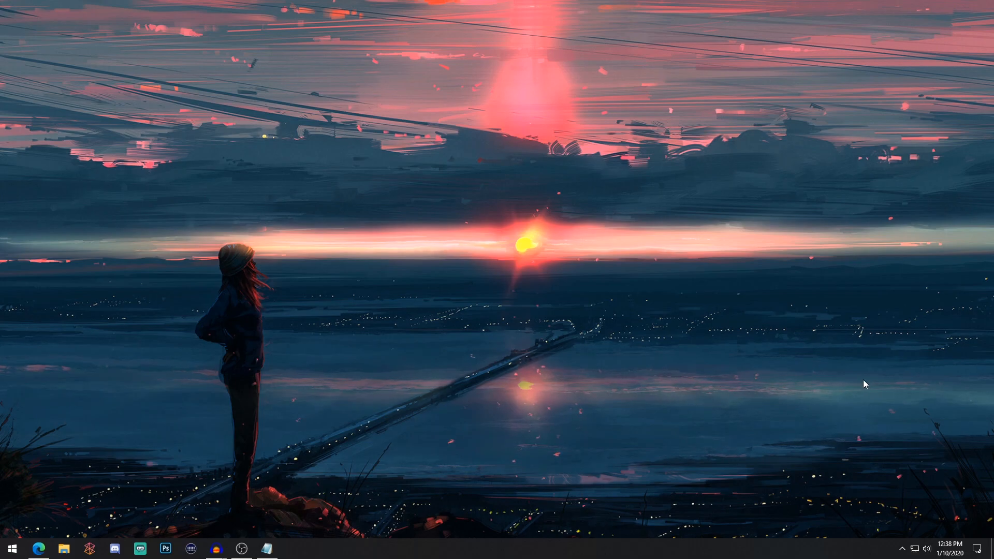
{"action": "mouse_move", "coordinate": [925, 549]}
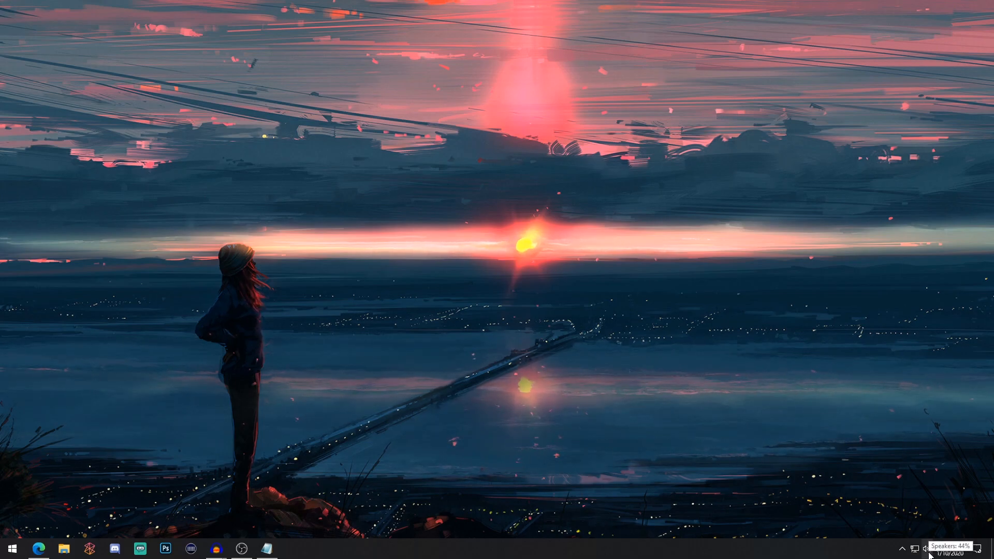
Step: Check the speaker volume panel and playback device list, then bring Start back up
{"action": "left_click", "coordinate": [925, 549]}
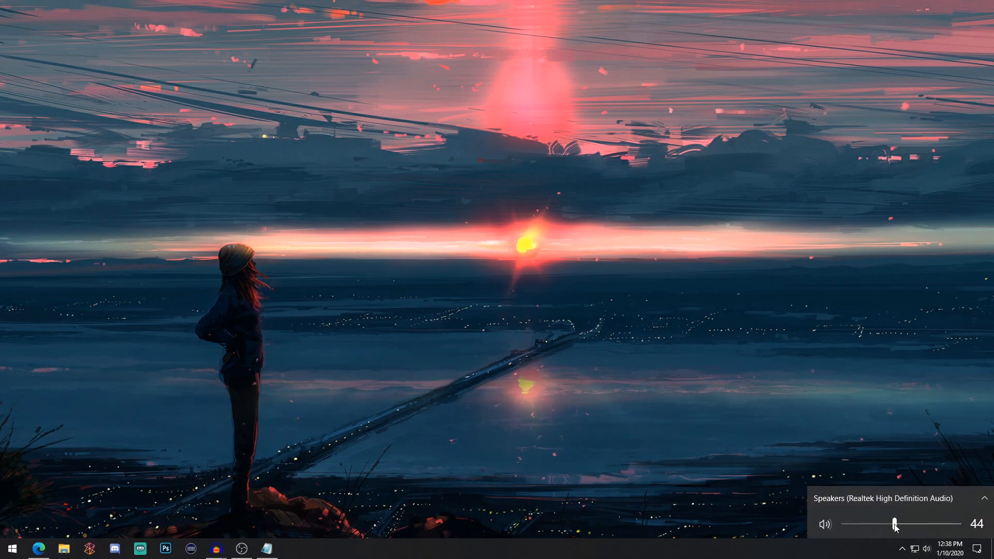
{"action": "mouse_move", "coordinate": [898, 382]}
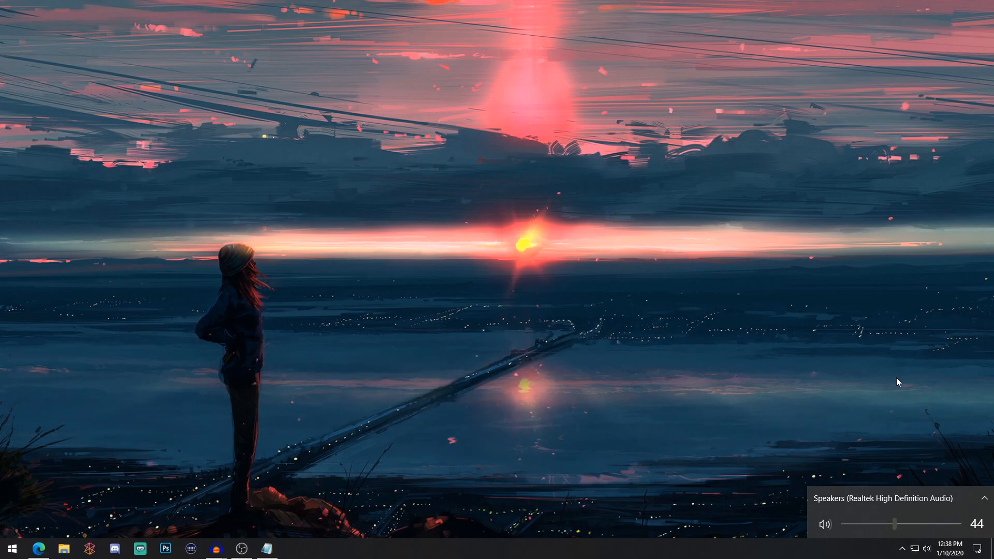
{"action": "mouse_move", "coordinate": [959, 511]}
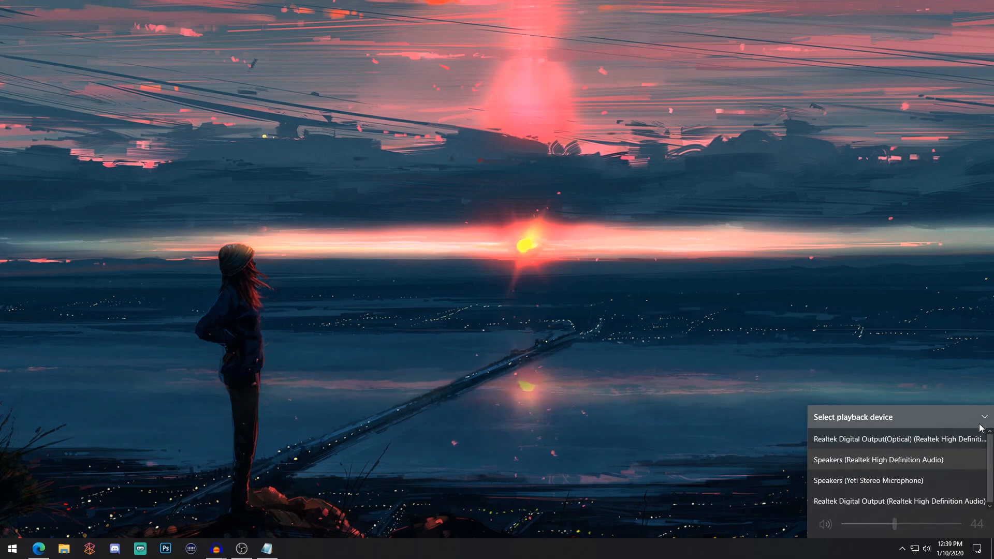
{"action": "left_click", "coordinate": [671, 411]}
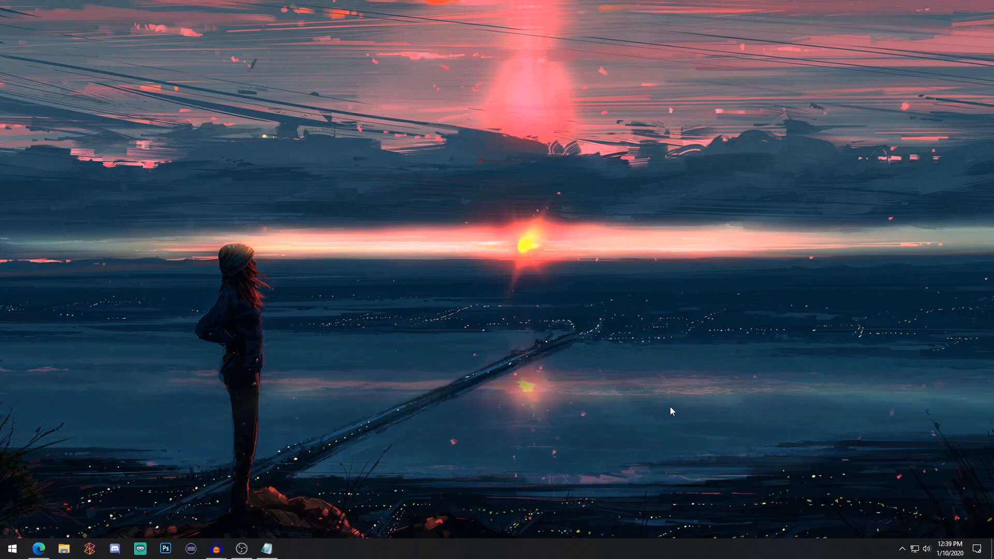
{"action": "mouse_move", "coordinate": [351, 323]}
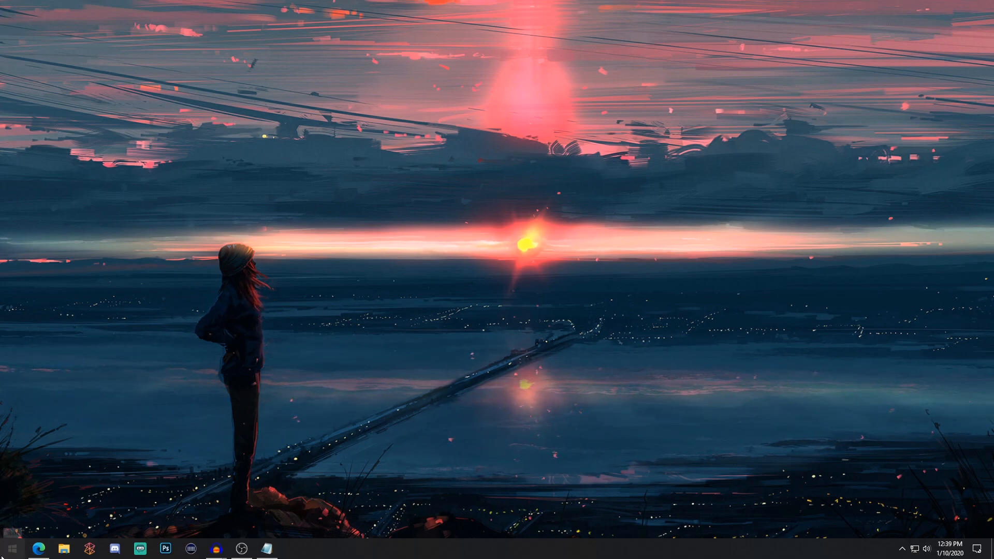
{"action": "left_click", "coordinate": [12, 549]}
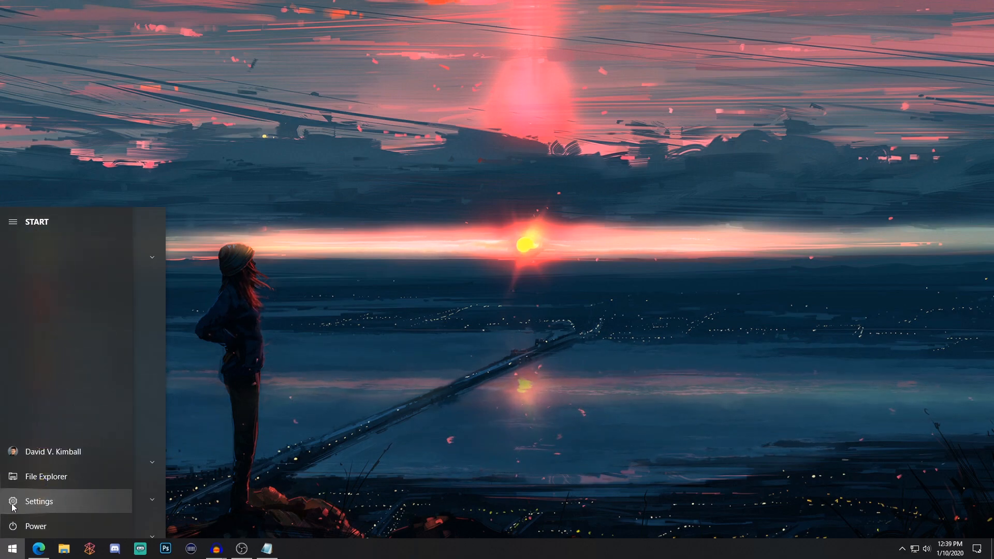
Step: Launch Windows Settings from the Start menu
{"action": "left_click", "coordinate": [38, 501]}
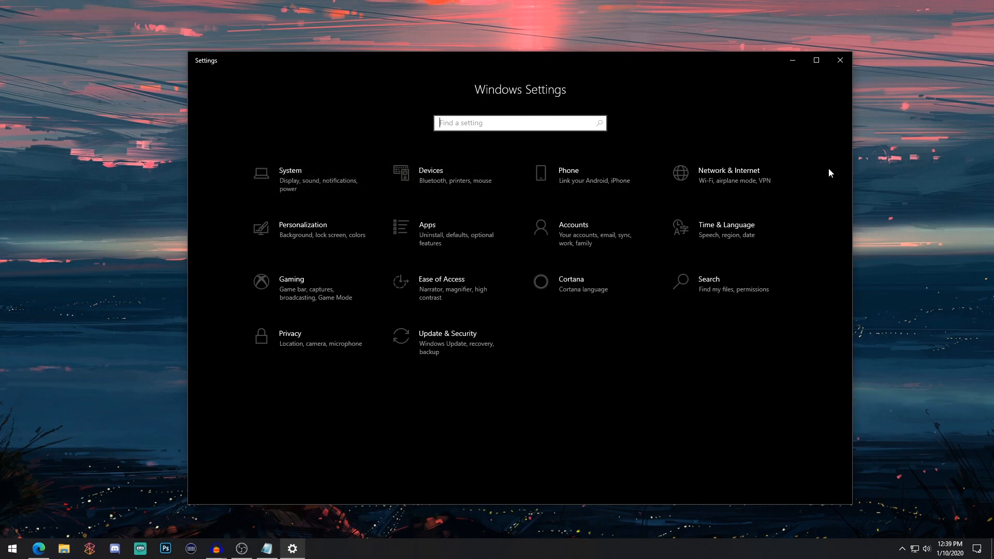
{"action": "mouse_move", "coordinate": [310, 233]}
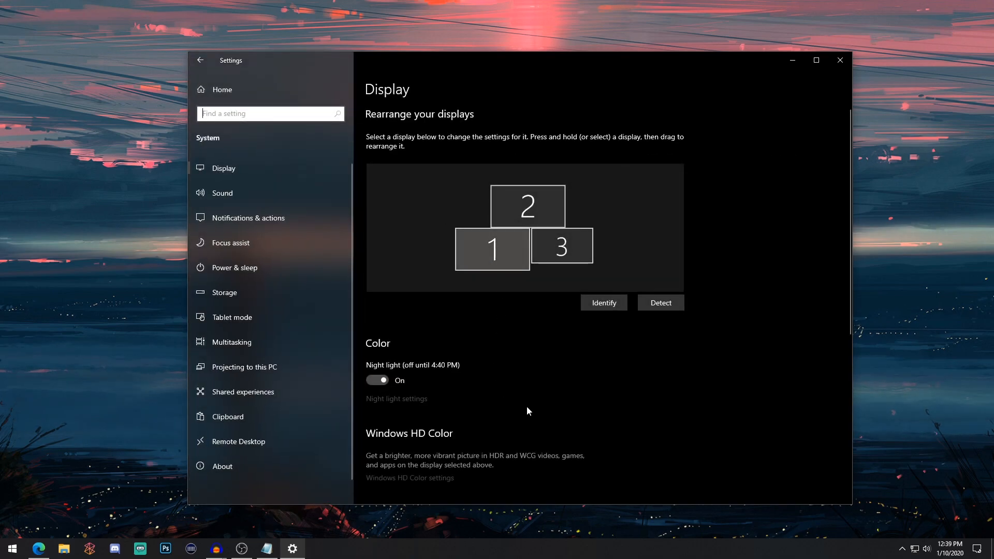
Step: Reach the classic Sound dialog and view its Communications and Playback device lists
{"action": "left_click", "coordinate": [221, 193]}
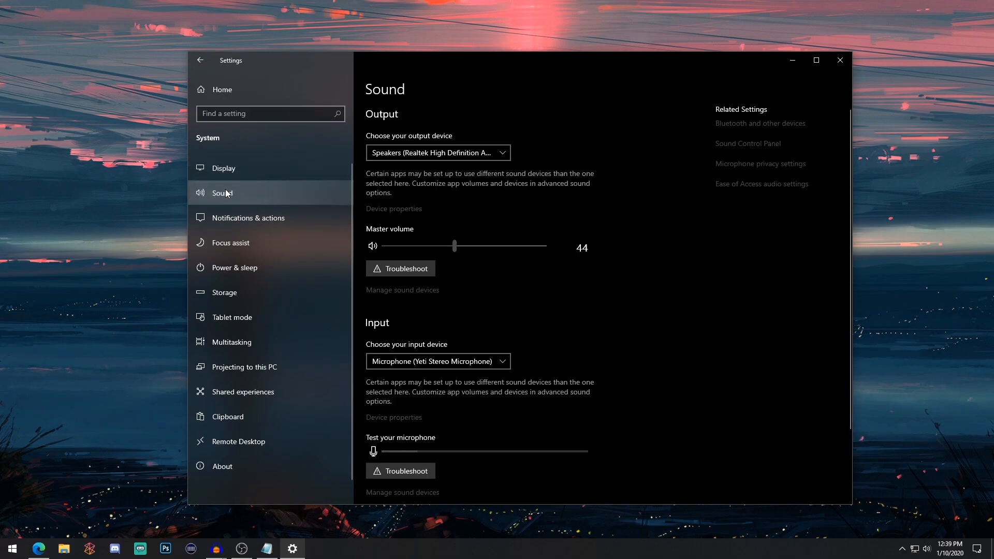
{"action": "mouse_move", "coordinate": [704, 223]}
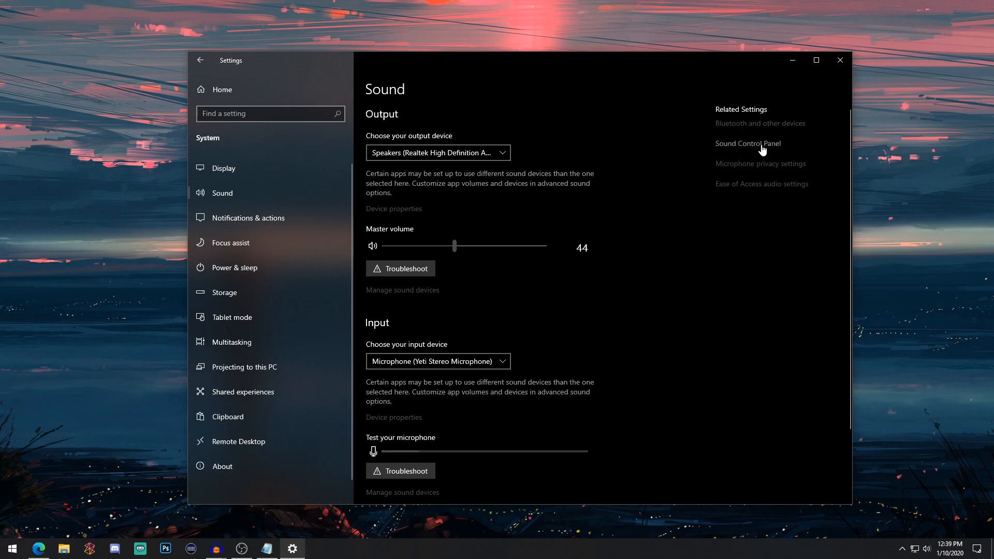
{"action": "mouse_move", "coordinate": [751, 148]}
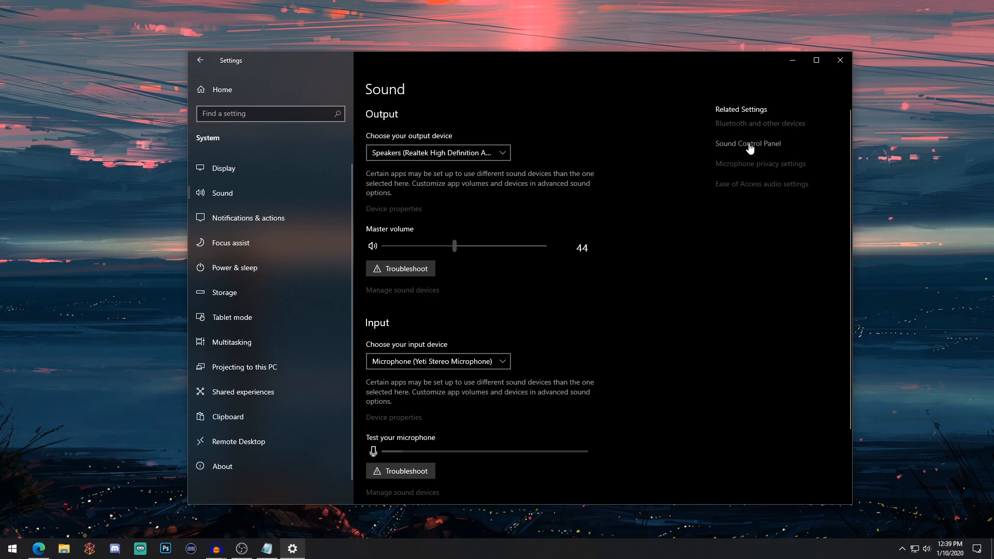
{"action": "mouse_move", "coordinate": [622, 152]}
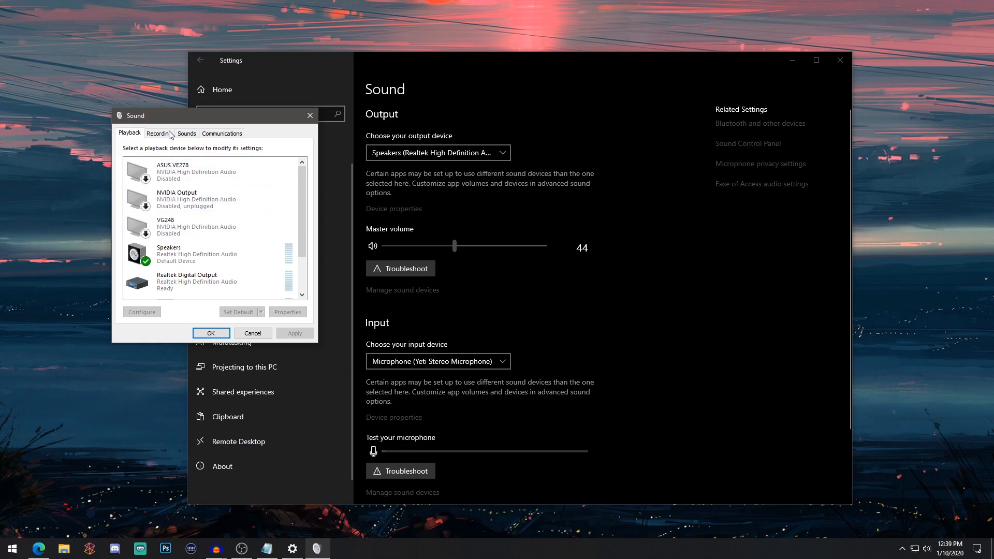
{"action": "left_click", "coordinate": [221, 134]}
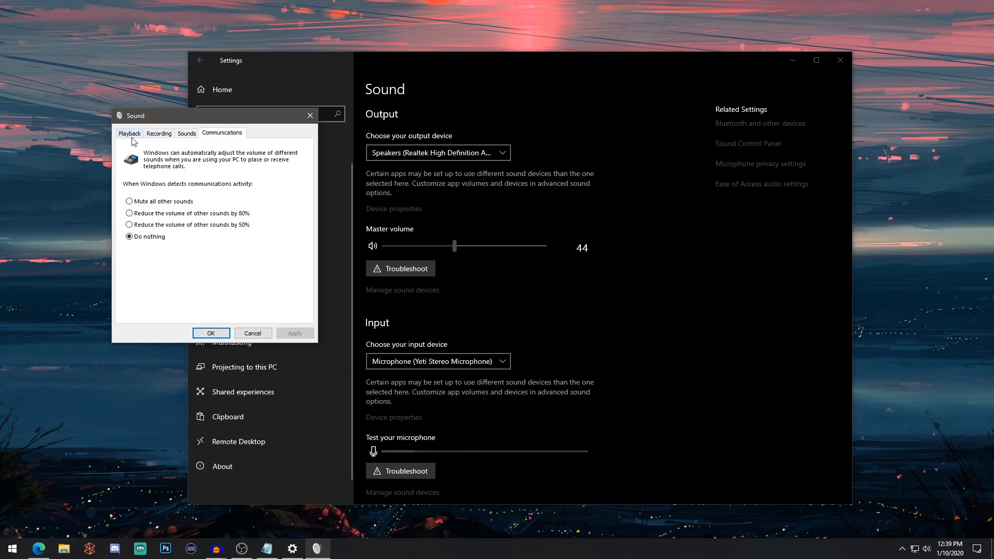
{"action": "left_click", "coordinate": [129, 132]}
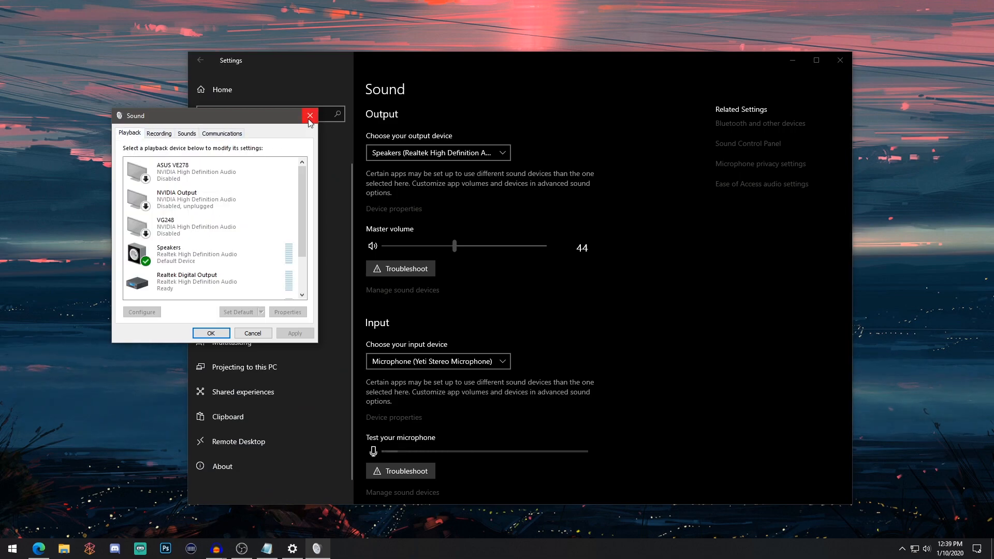
{"action": "mouse_move", "coordinate": [309, 117]}
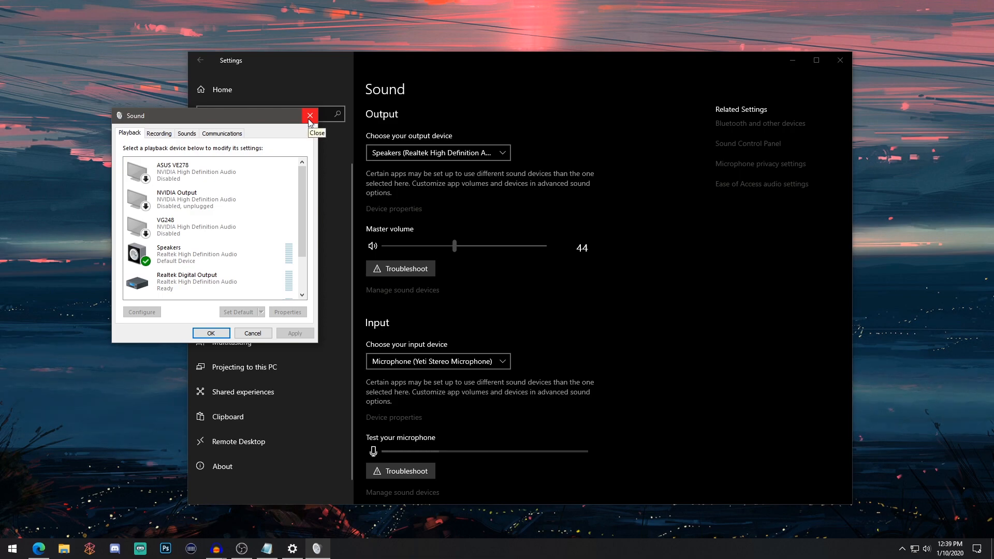
Step: Search Settings for 'mouse' and go to the Mouse page under Devices
{"action": "left_click", "coordinate": [309, 116]}
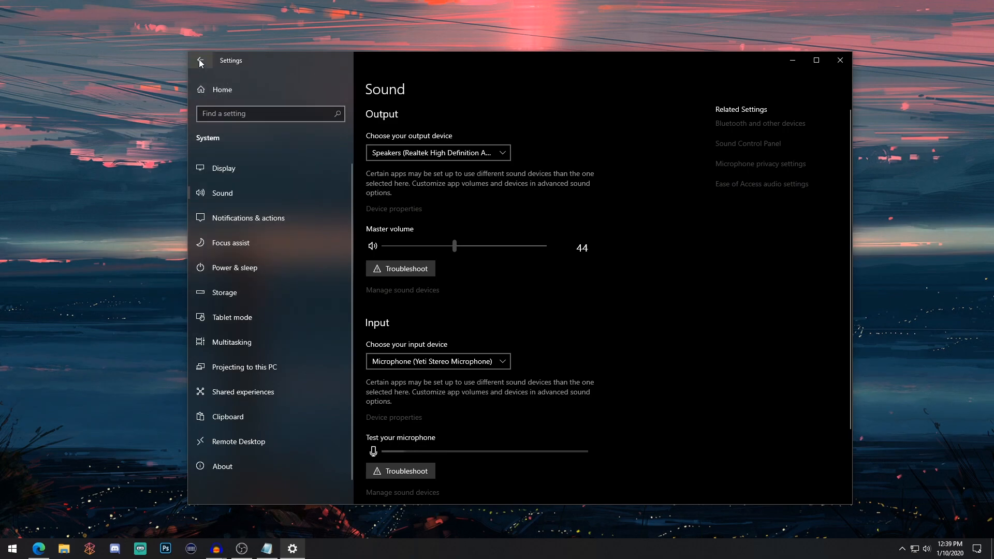
{"action": "left_click", "coordinate": [200, 60]}
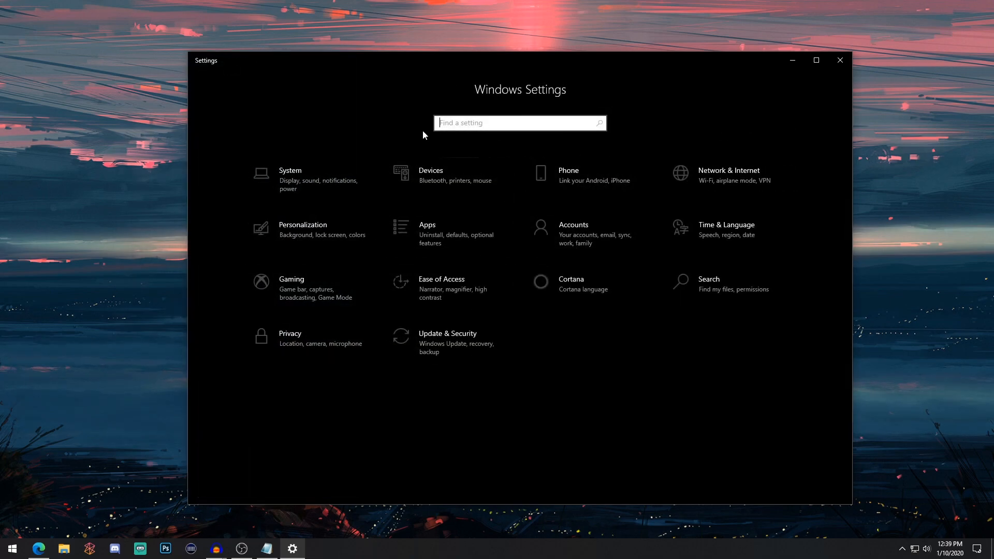
{"action": "type", "text": "mouse"}
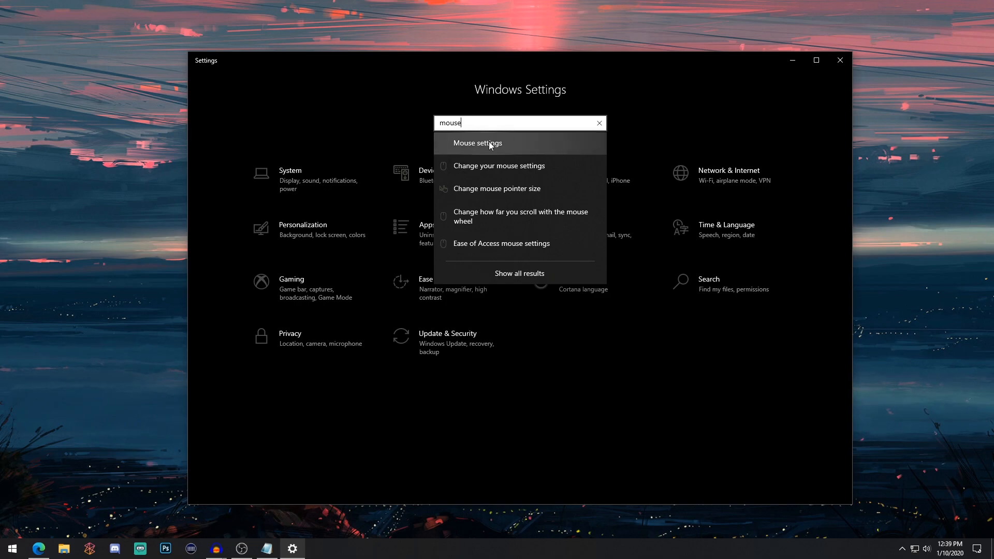
{"action": "left_click", "coordinate": [476, 142]}
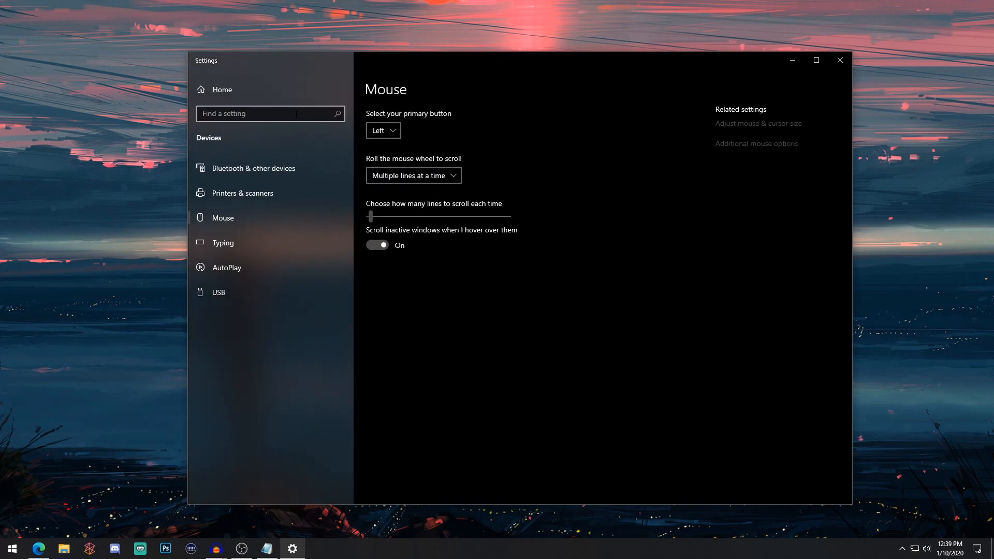
{"action": "left_click", "coordinate": [269, 114]}
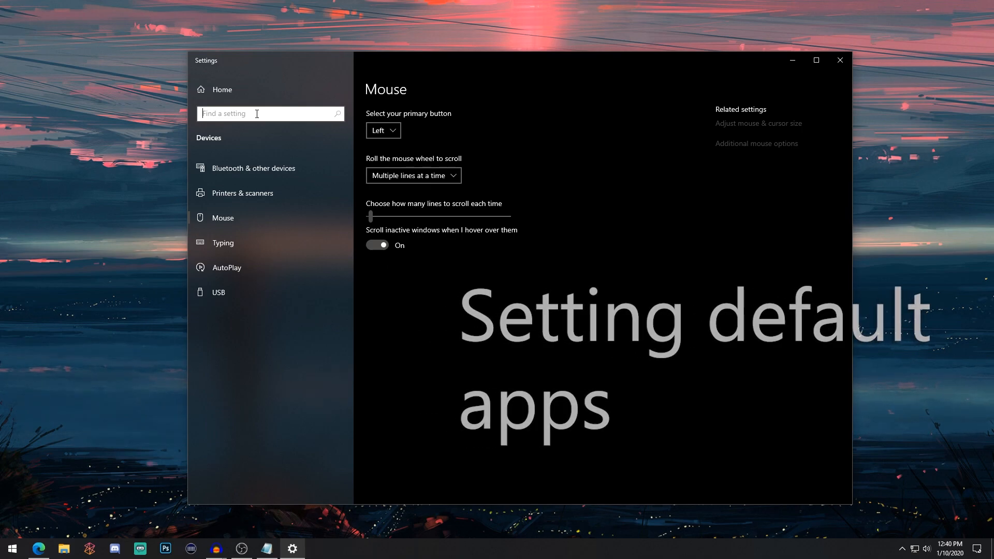
Step: Search 'default', go to Default apps and switch the web browser to Microsoft Edge
{"action": "type", "text": "default"}
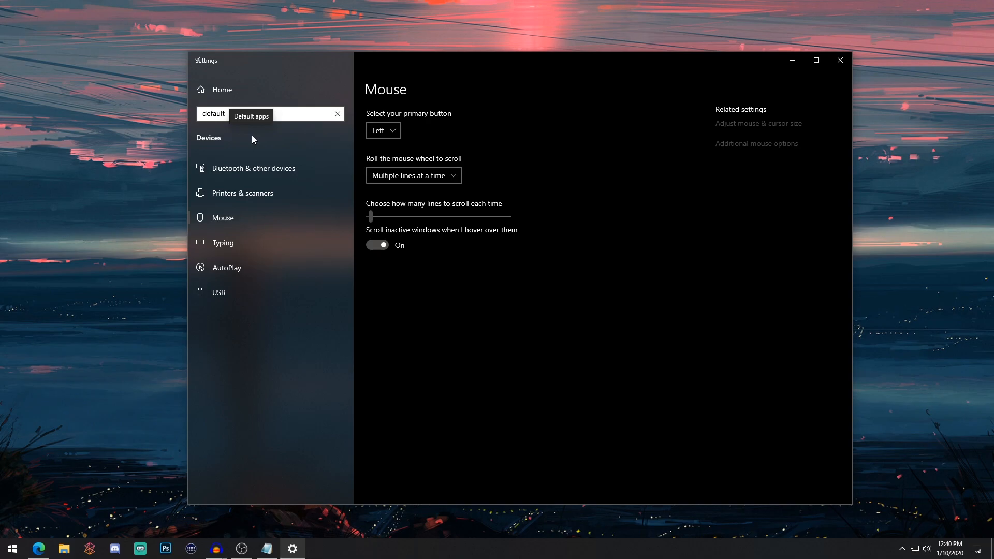
{"action": "left_click", "coordinate": [251, 116]}
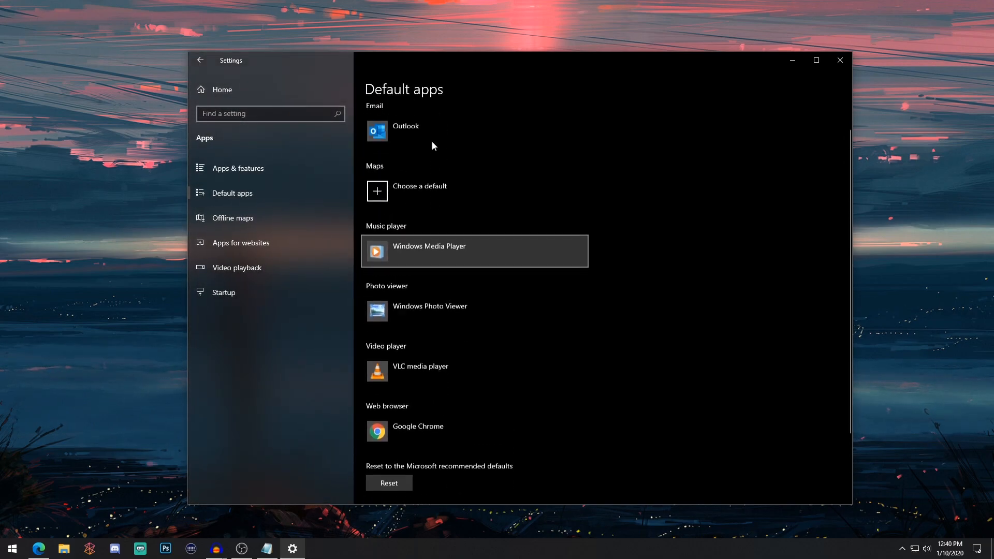
{"action": "scroll", "scroll_direction": "down", "scroll_amount": 3}
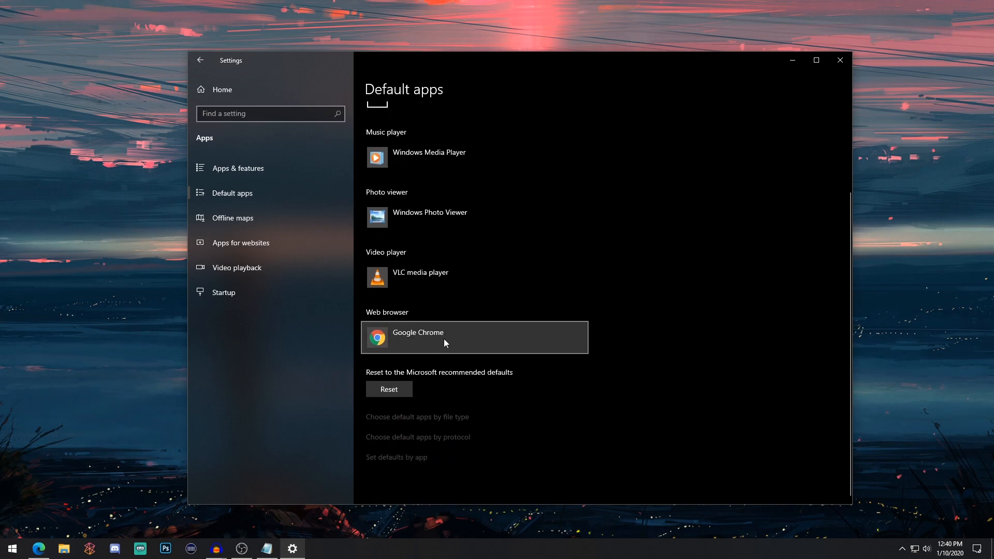
{"action": "left_click", "coordinate": [474, 337]}
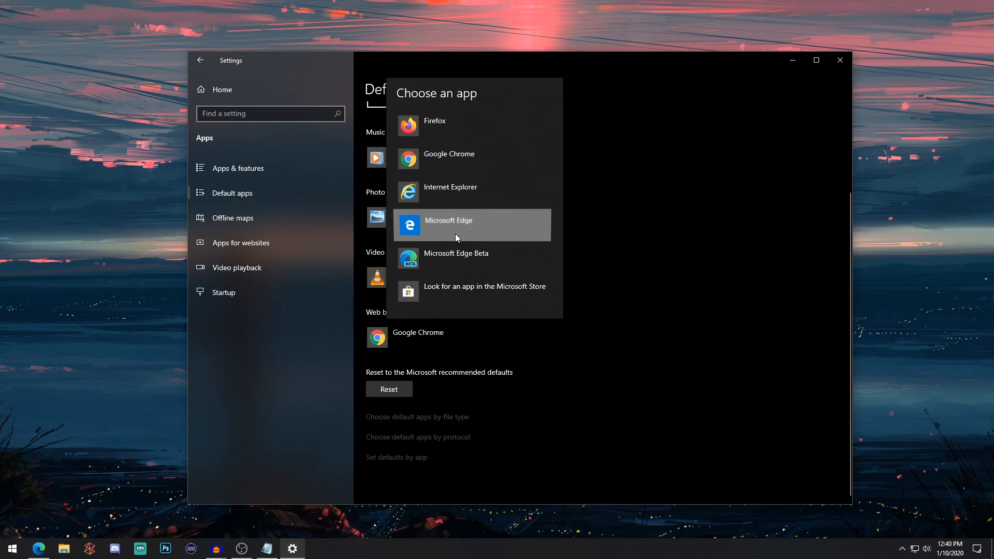
{"action": "left_click", "coordinate": [447, 225]}
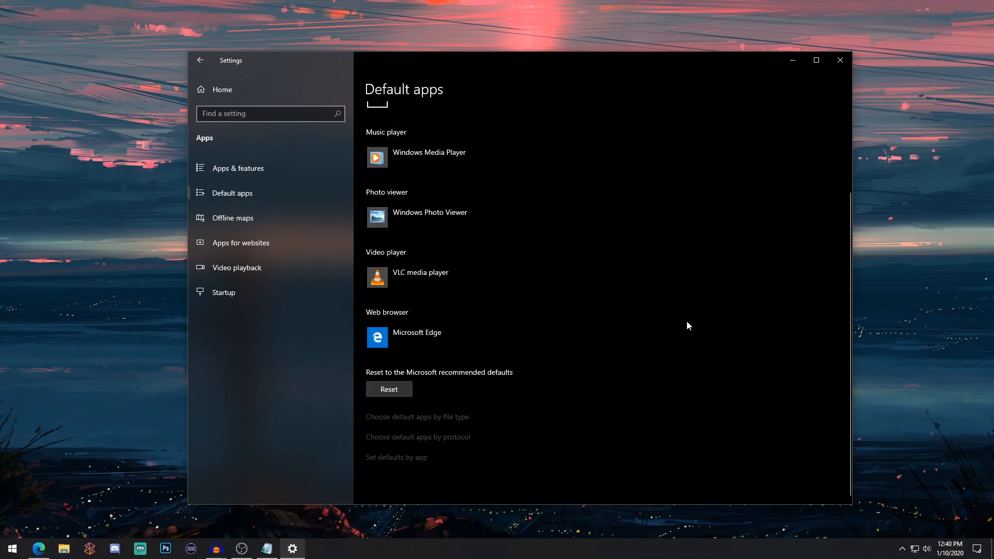
Step: Switch the default browser to Edge Beta, then settle on Google Chrome
{"action": "left_click", "coordinate": [402, 336]}
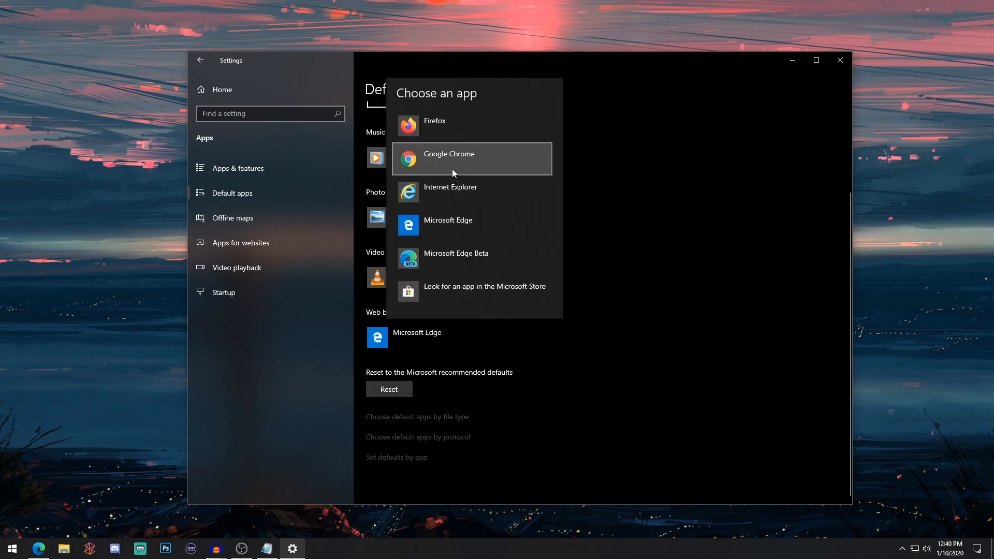
{"action": "left_click", "coordinate": [455, 252]}
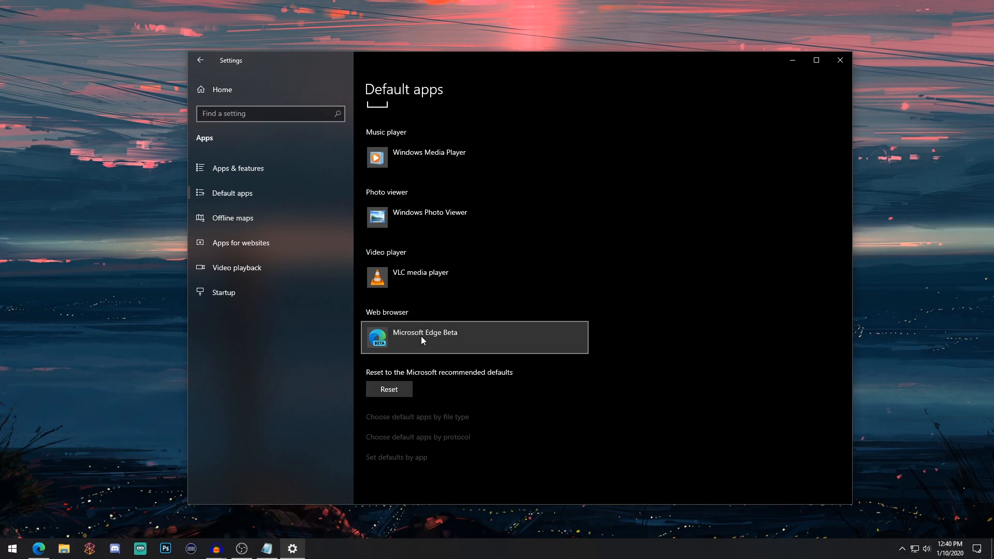
{"action": "left_click", "coordinate": [475, 337]}
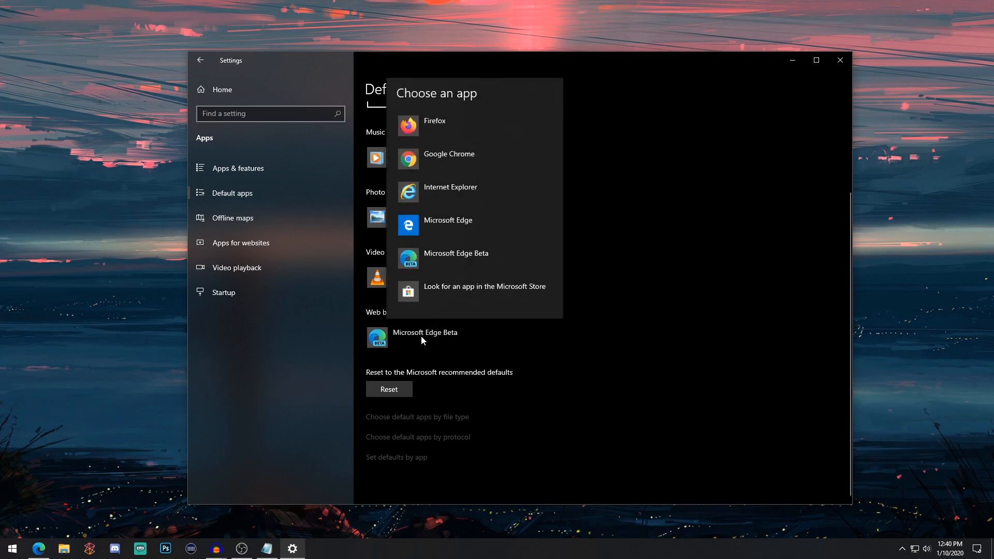
{"action": "left_click", "coordinate": [448, 158]}
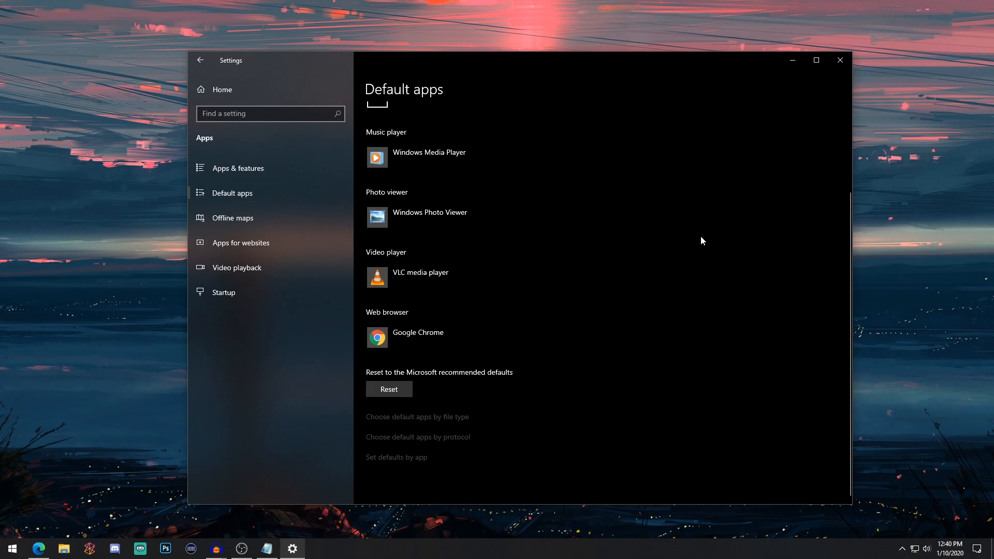
{"action": "mouse_move", "coordinate": [751, 148]}
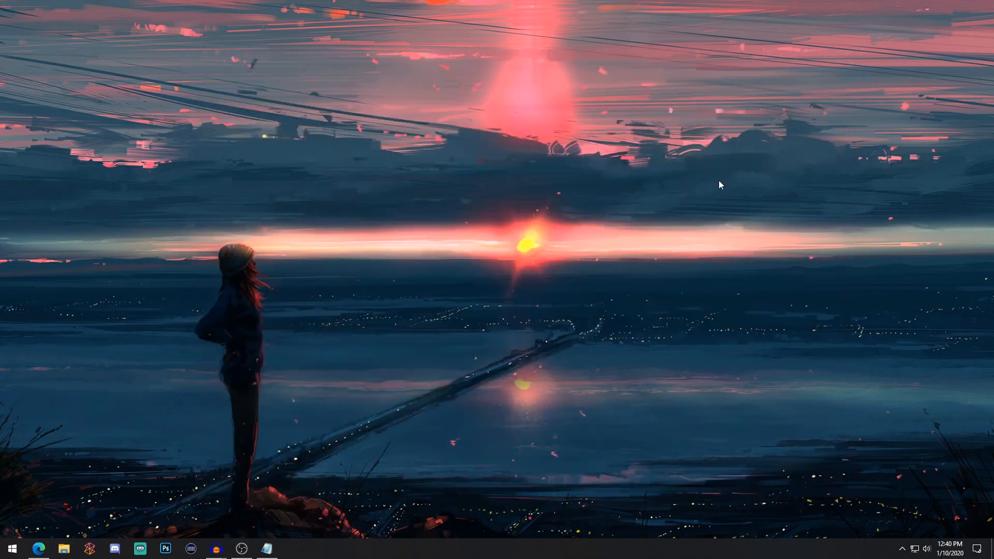
{"action": "left_click", "coordinate": [12, 548]}
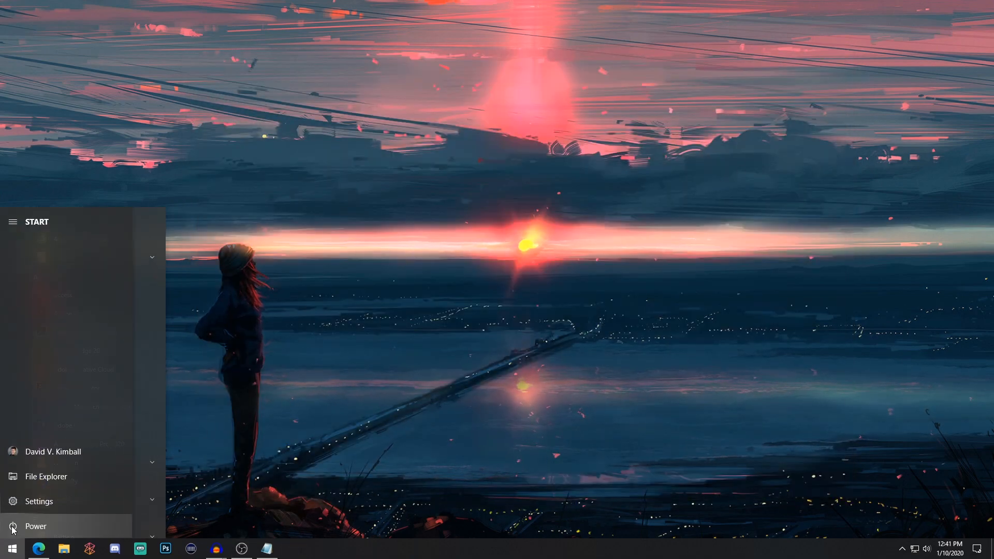
{"action": "left_click", "coordinate": [35, 526]}
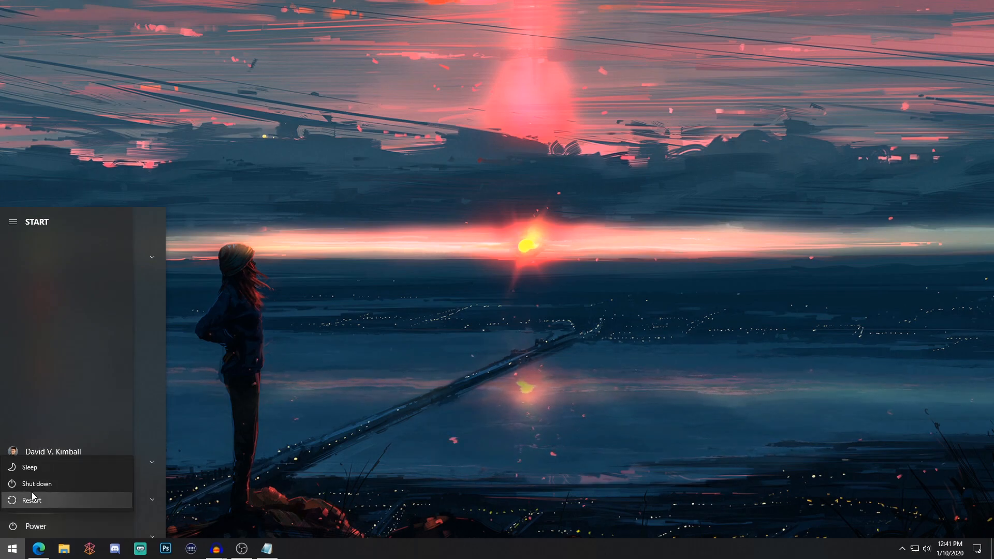
{"action": "mouse_move", "coordinate": [37, 484]}
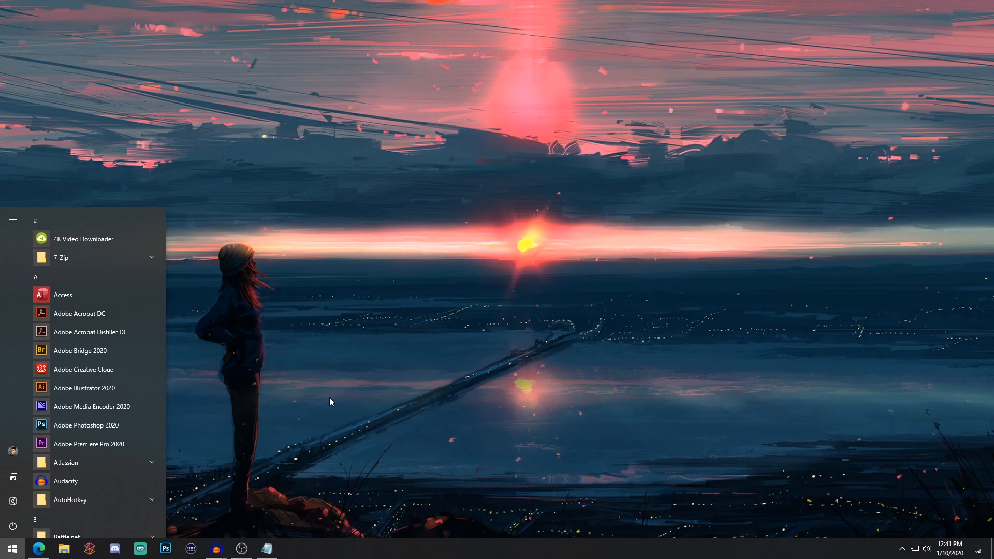
{"action": "mouse_move", "coordinate": [334, 400]}
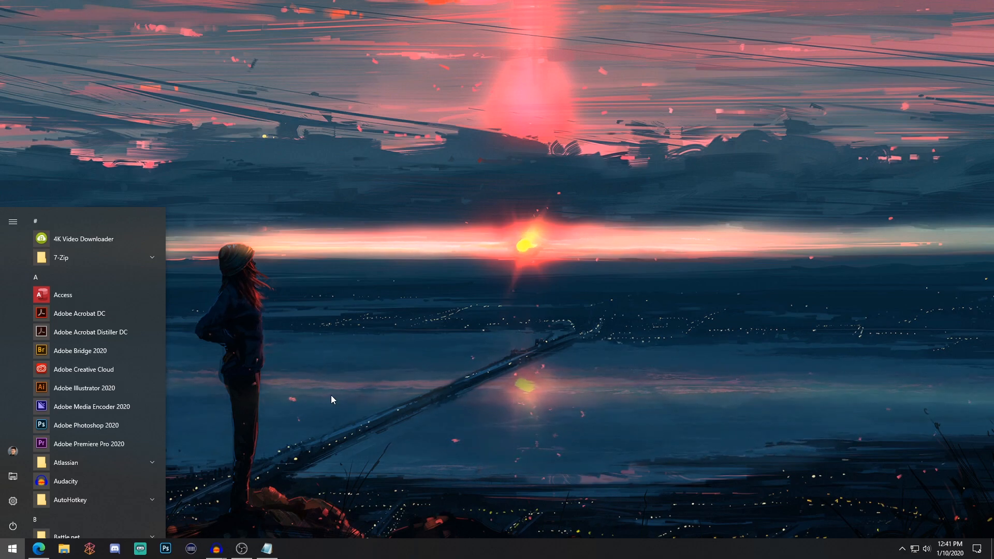
{"action": "left_click", "coordinate": [11, 549]}
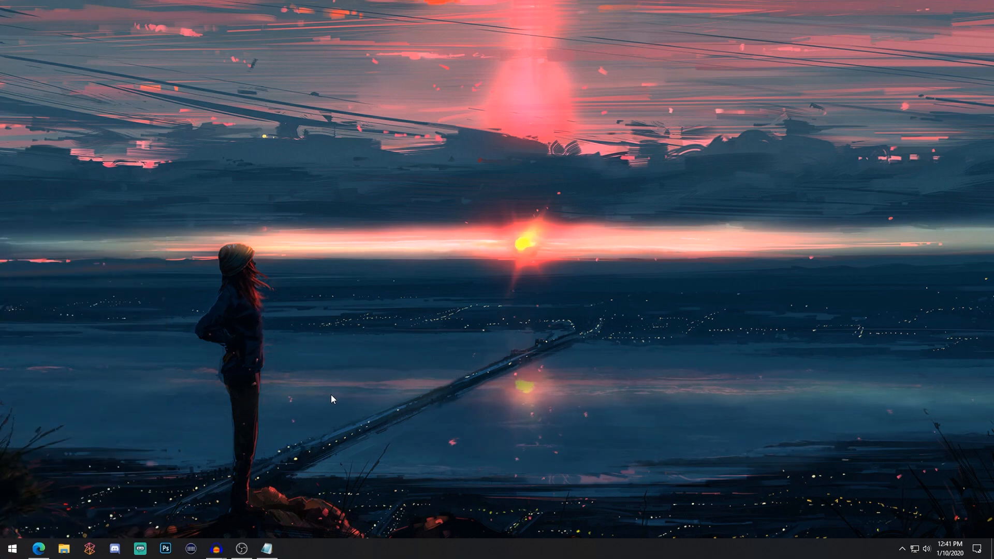
{"action": "mouse_move", "coordinate": [345, 372]}
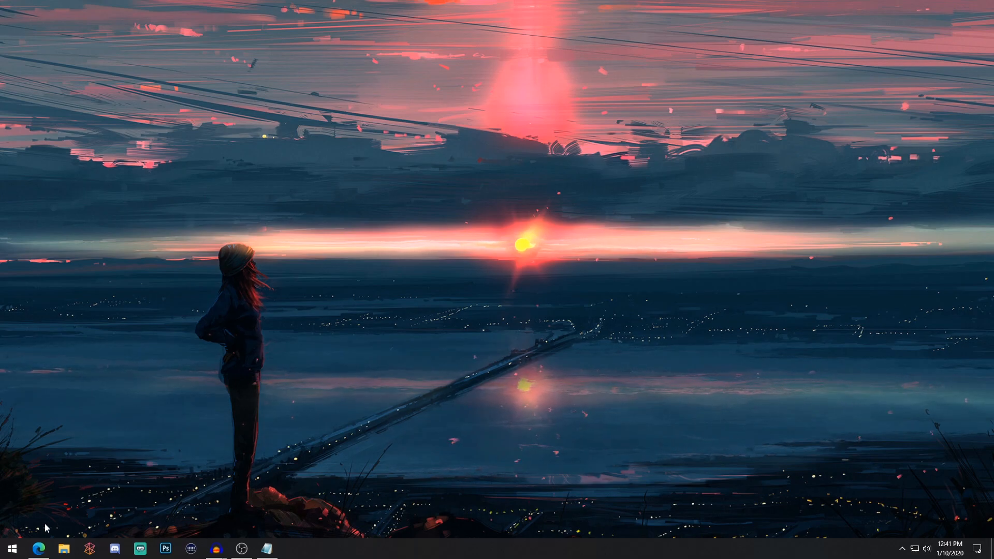
Step: Bring up Edge's Windows 10 Home store page and scroll to the $139.00 purchase box
{"action": "left_click", "coordinate": [38, 549]}
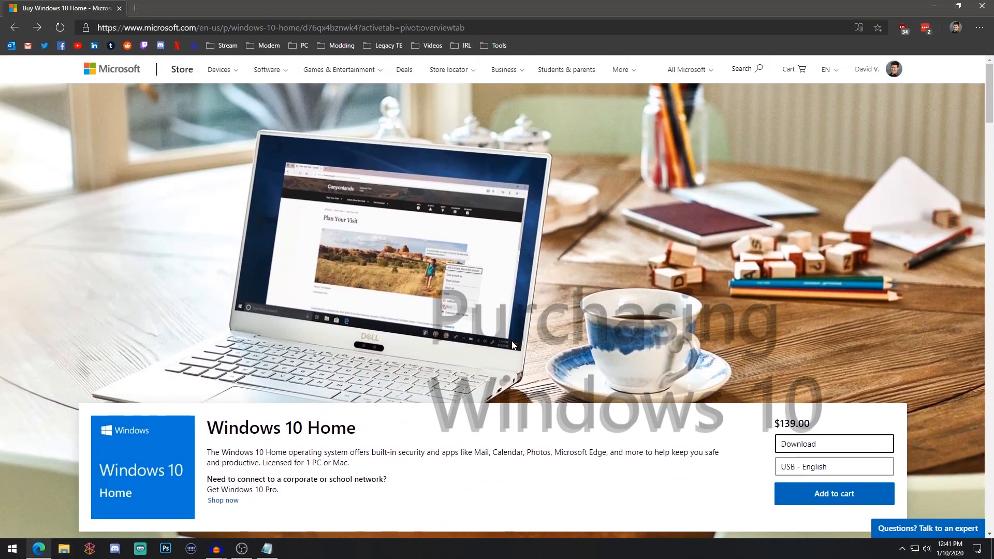
{"action": "scroll", "scroll_direction": "down", "scroll_amount": 3}
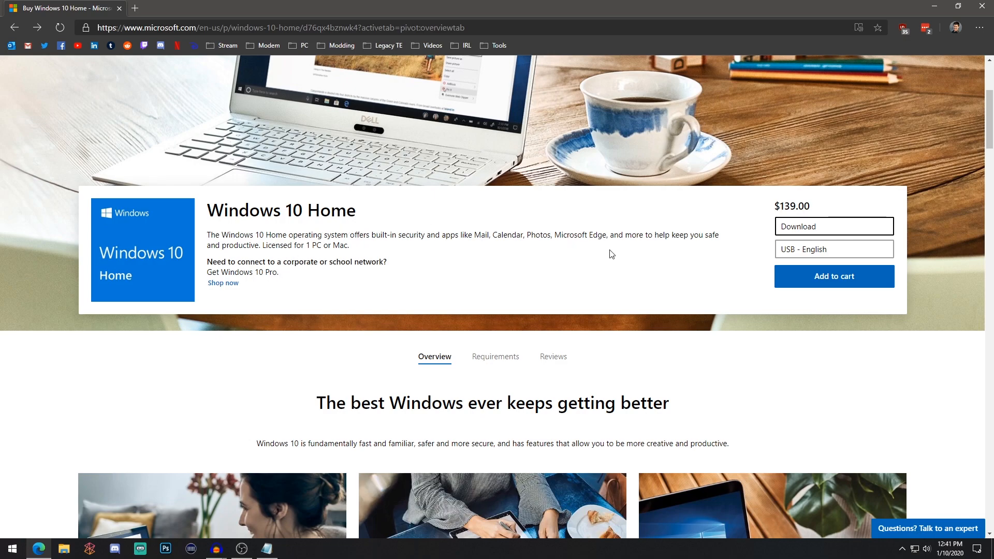
{"action": "mouse_move", "coordinate": [807, 267]}
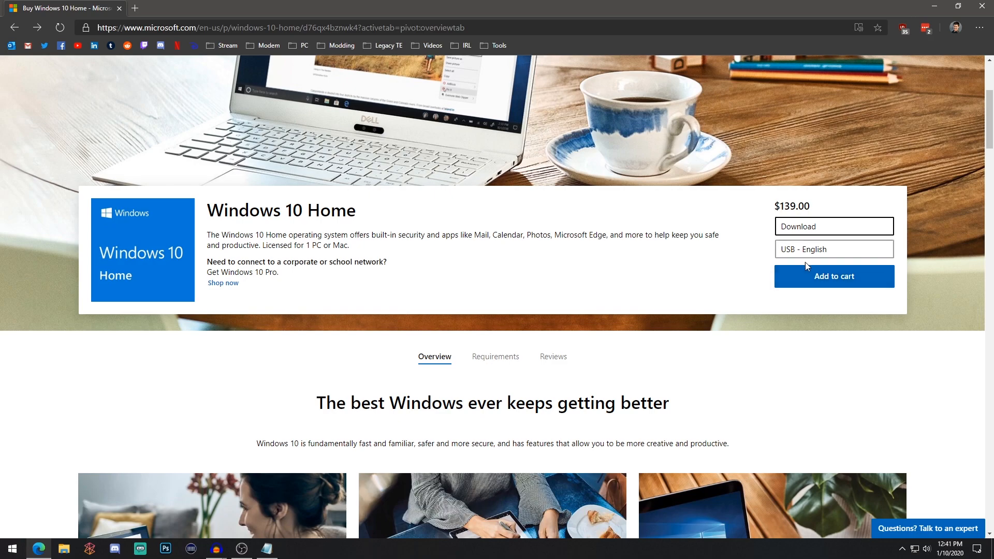
{"action": "mouse_move", "coordinate": [695, 270]}
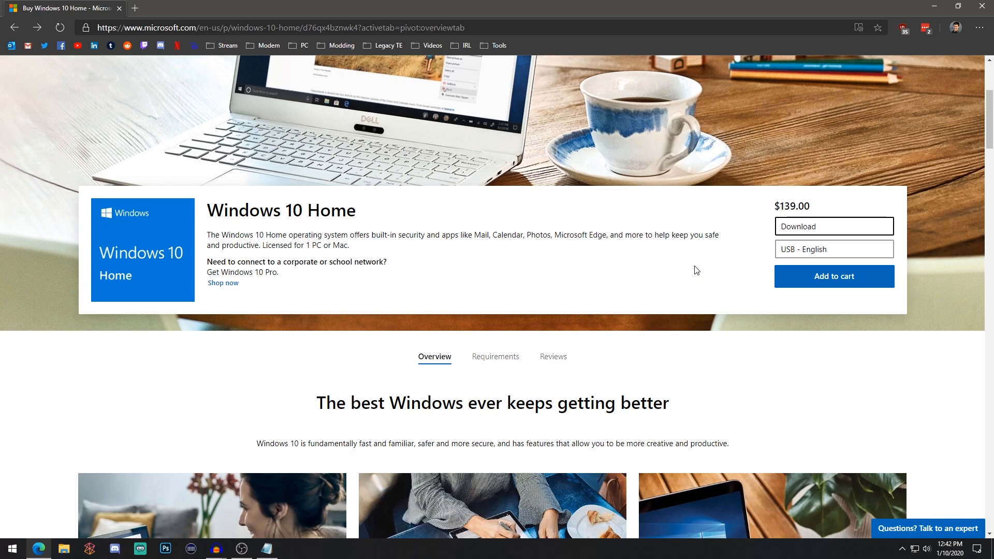
{"action": "mouse_move", "coordinate": [764, 273]}
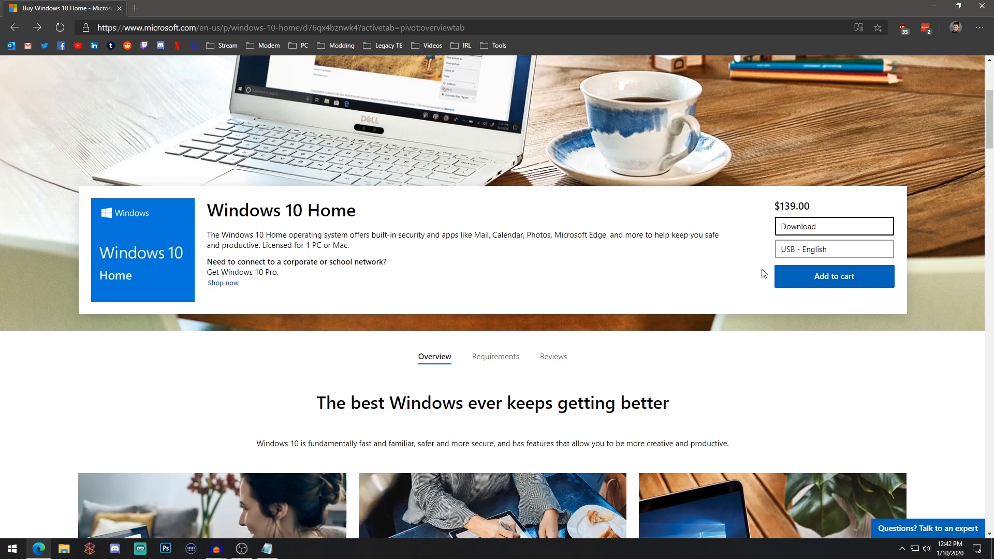